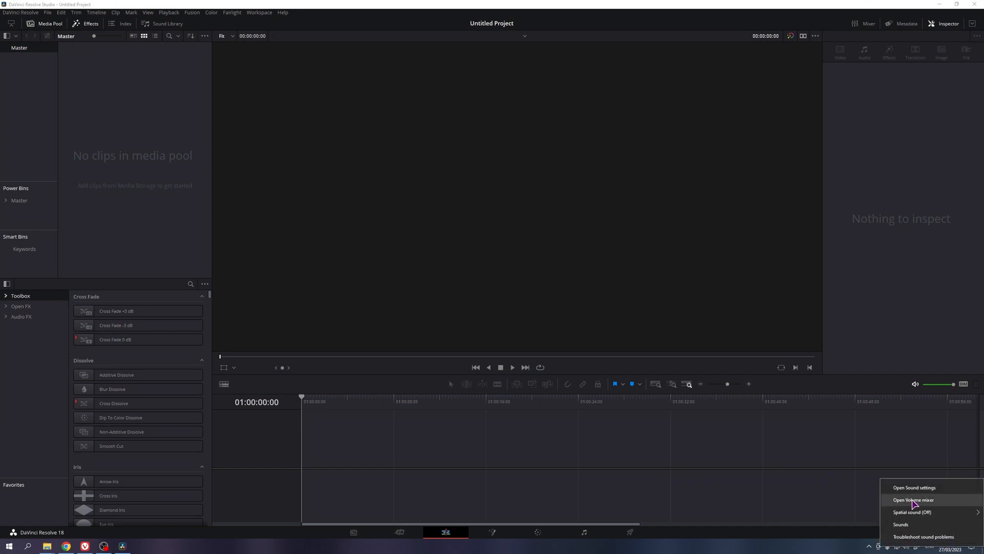
Show the high-definition microphone's Levels page in its Windows Sound properties
click(910, 501)
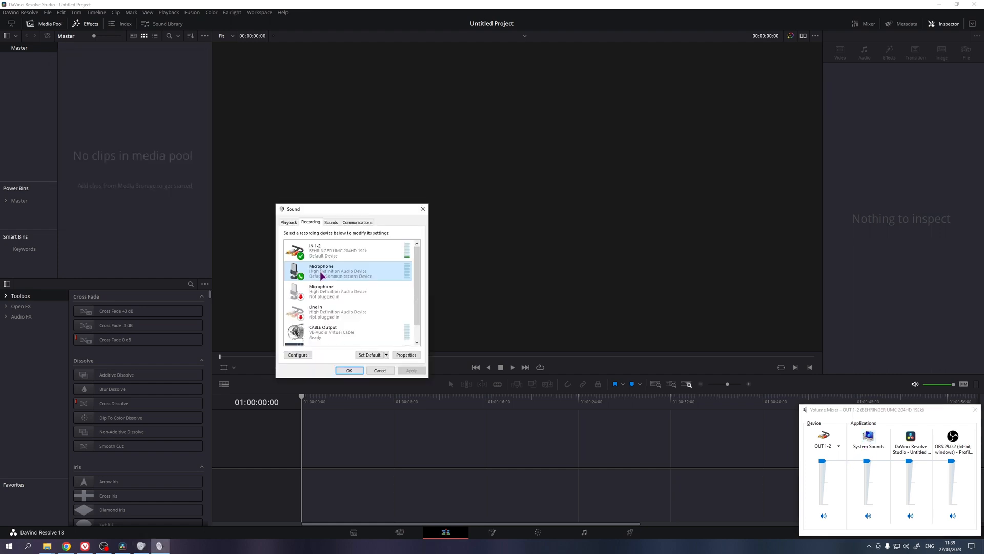
right_click(337, 271)
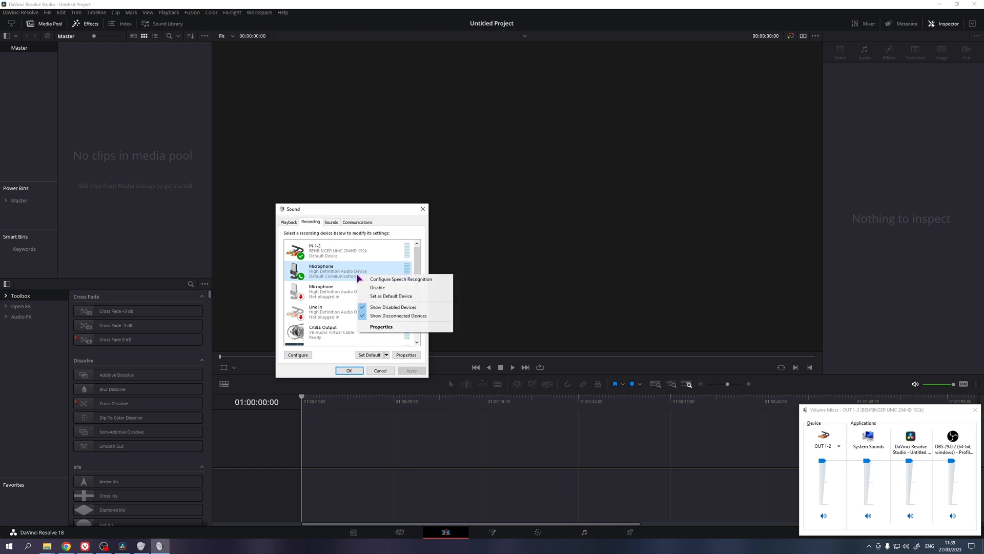
click(381, 327)
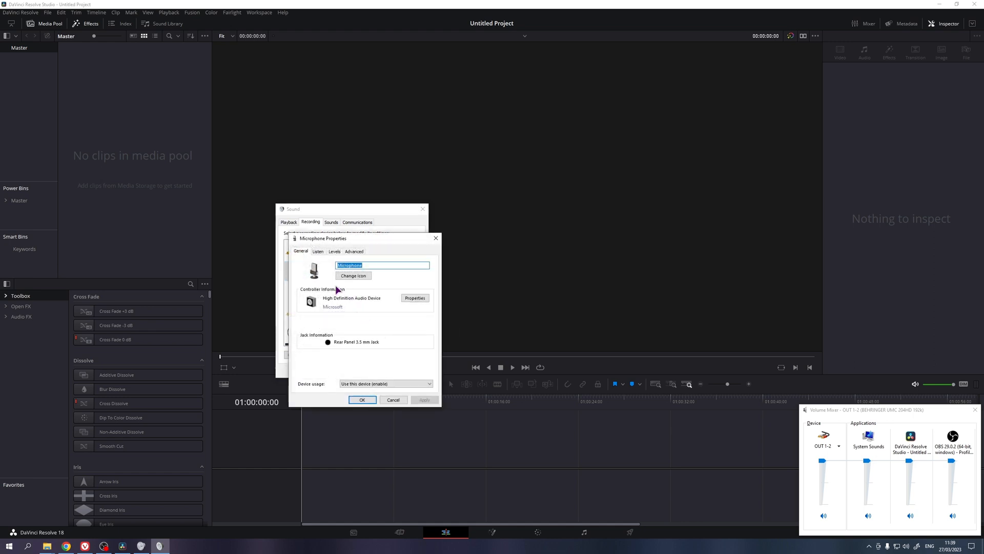
click(318, 251)
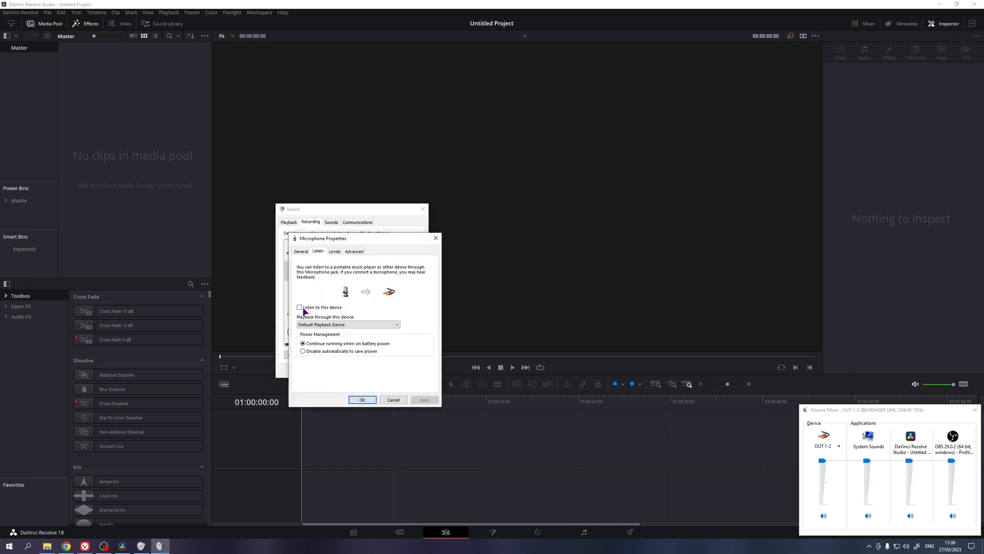
click(334, 251)
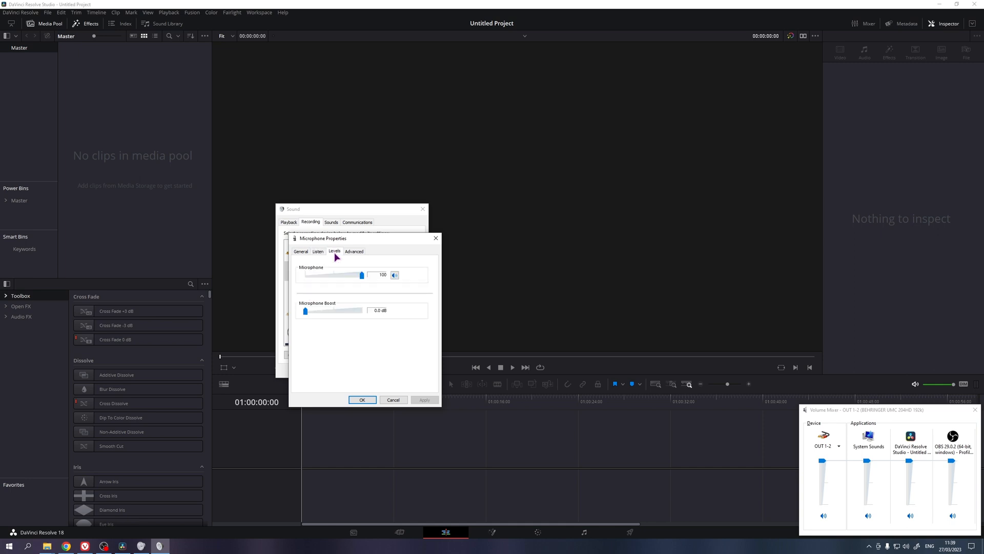
Try the volume down to 39 and back to 100, boost up to +30 dB and back to 0.0 dB
drag(361, 274, 327, 275)
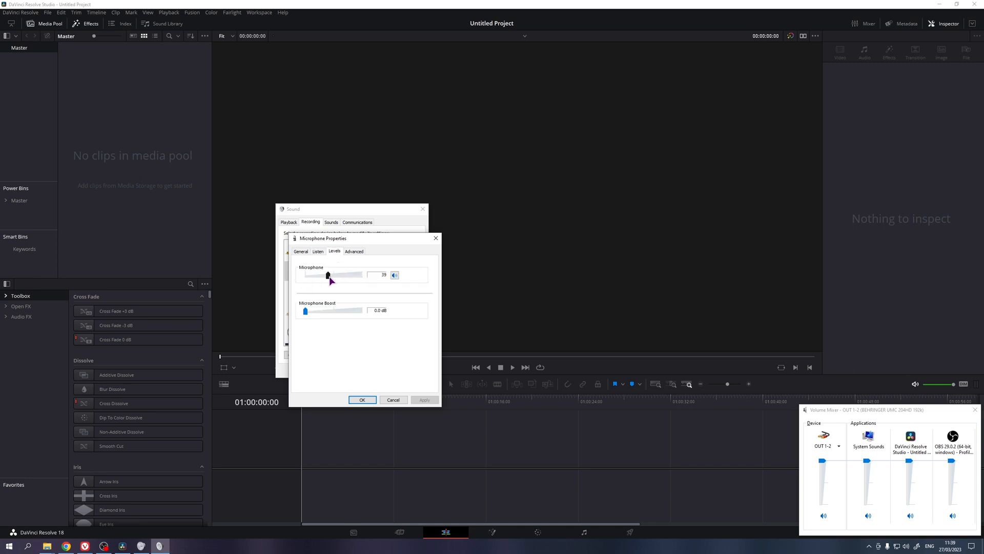
drag(327, 275, 362, 275)
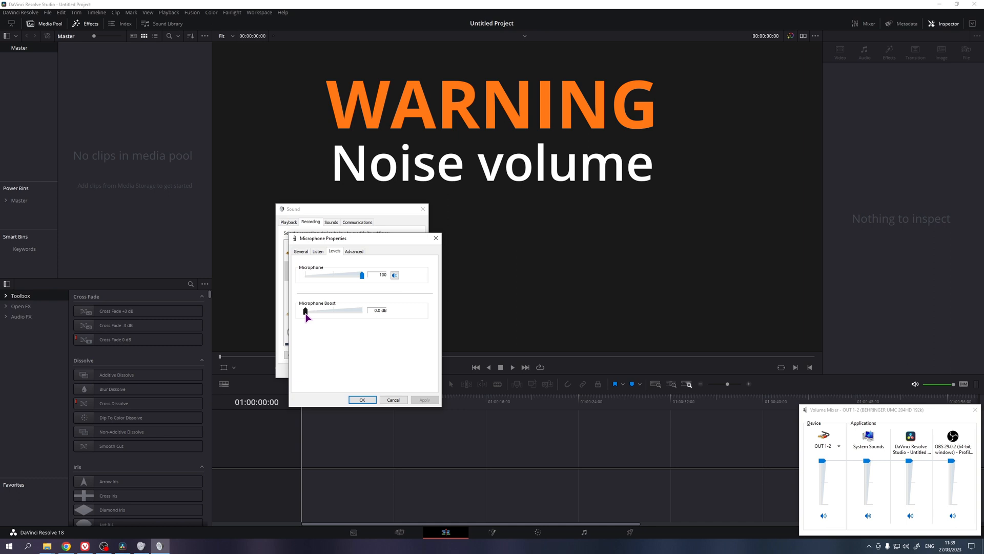
drag(305, 310, 324, 310)
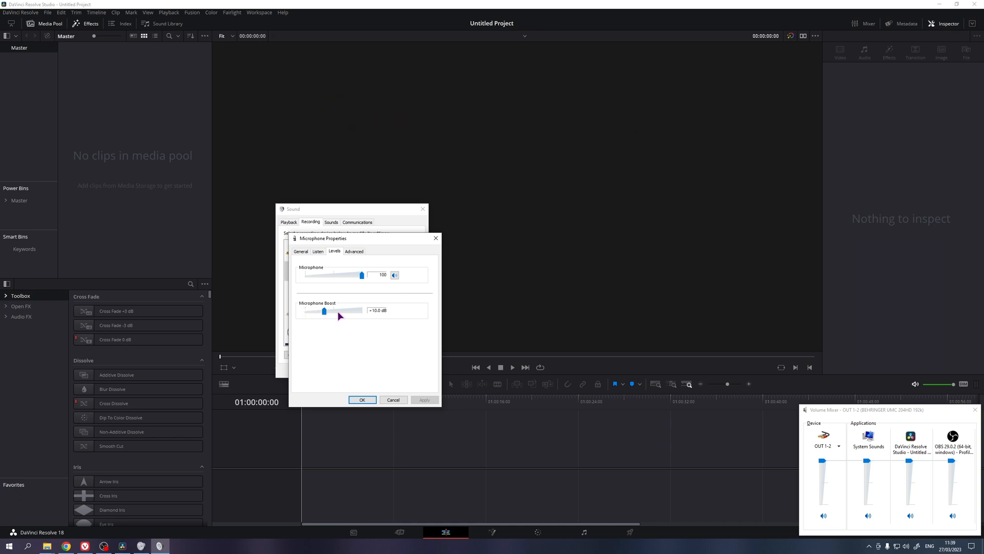
drag(325, 309, 348, 310)
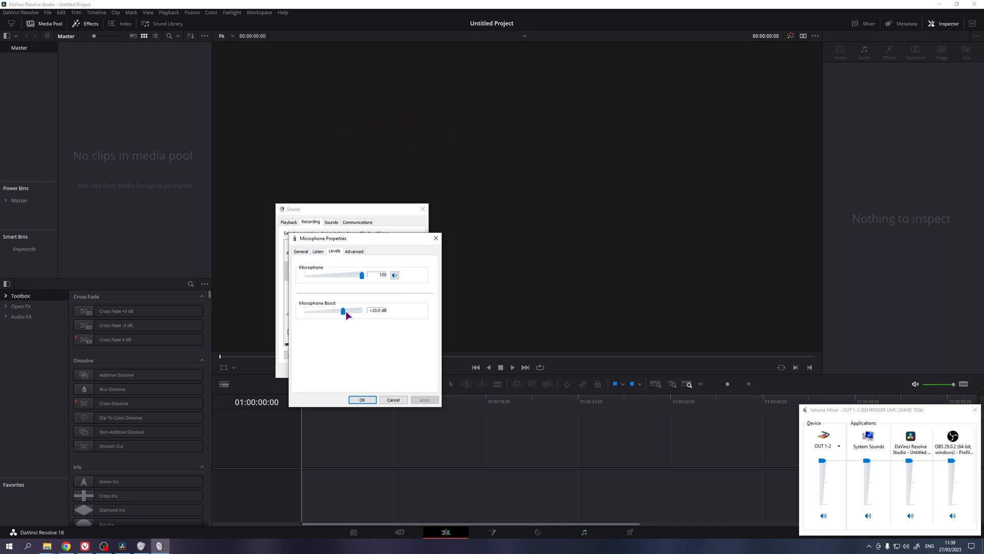
drag(344, 309, 360, 309)
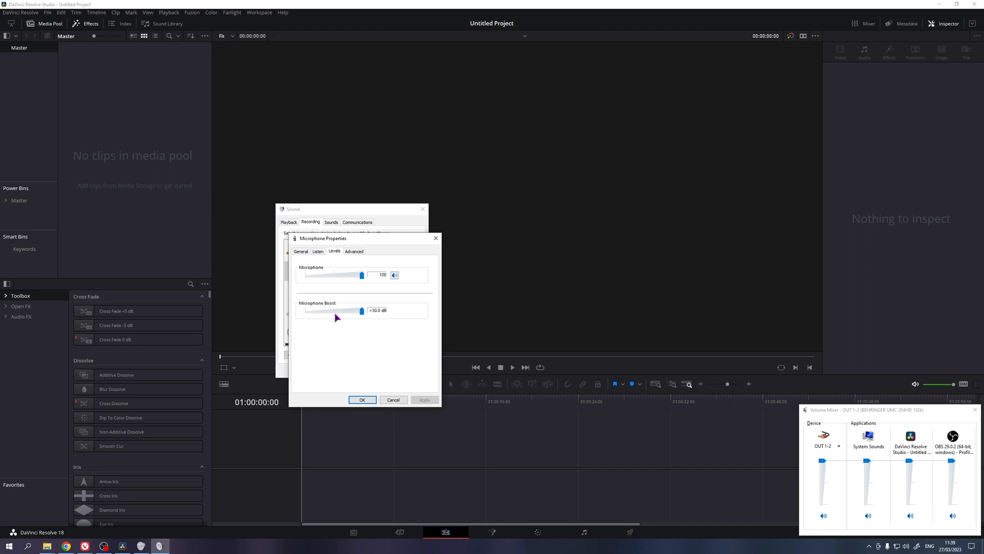
drag(361, 309, 305, 310)
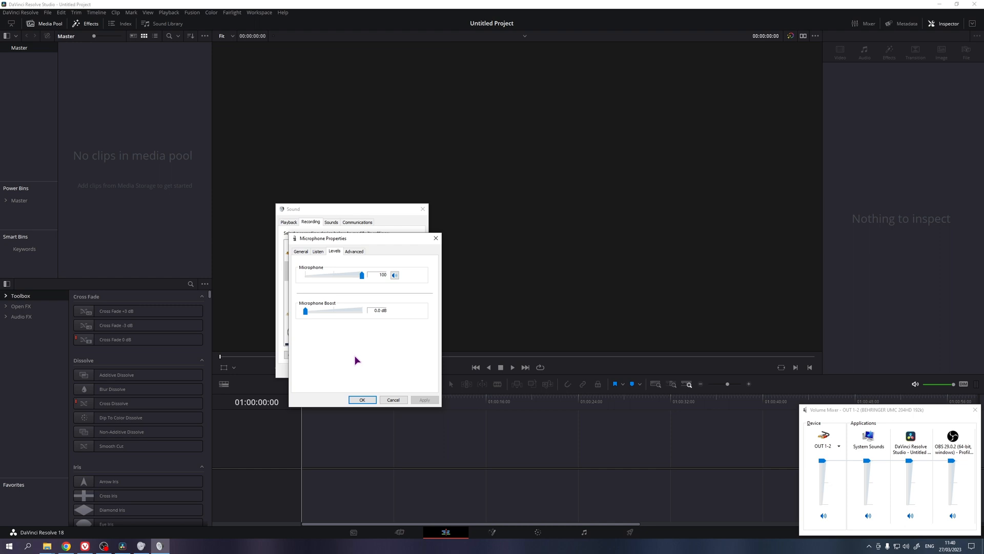
mouse_move(363, 341)
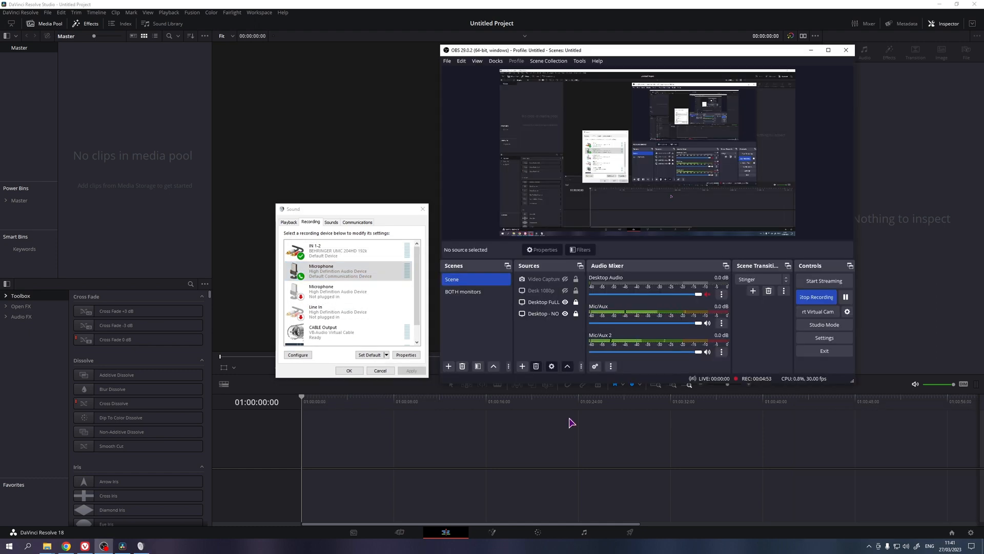
mouse_move(638, 312)
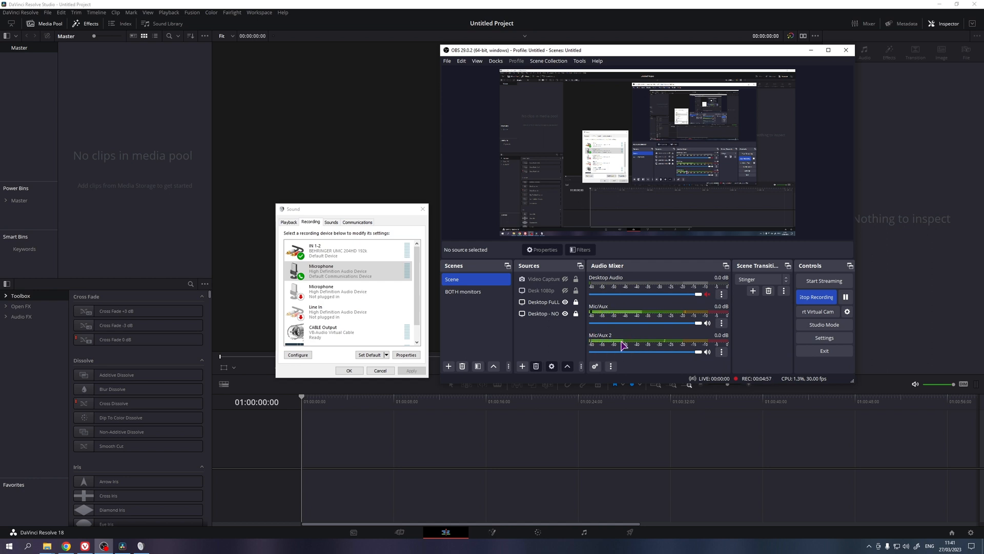
mouse_move(569, 474)
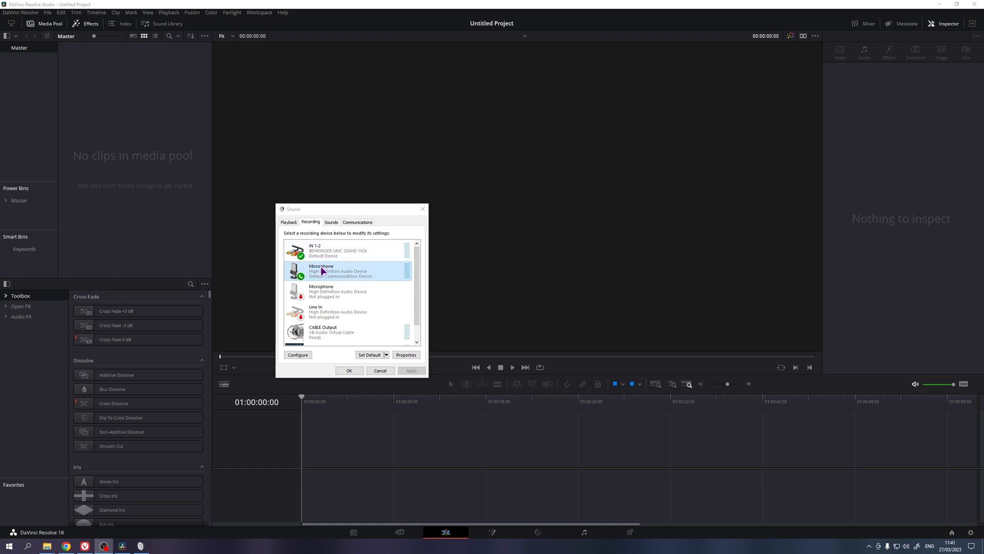
Bring up the device options menu for the microphone in the Recording list
right_click(322, 271)
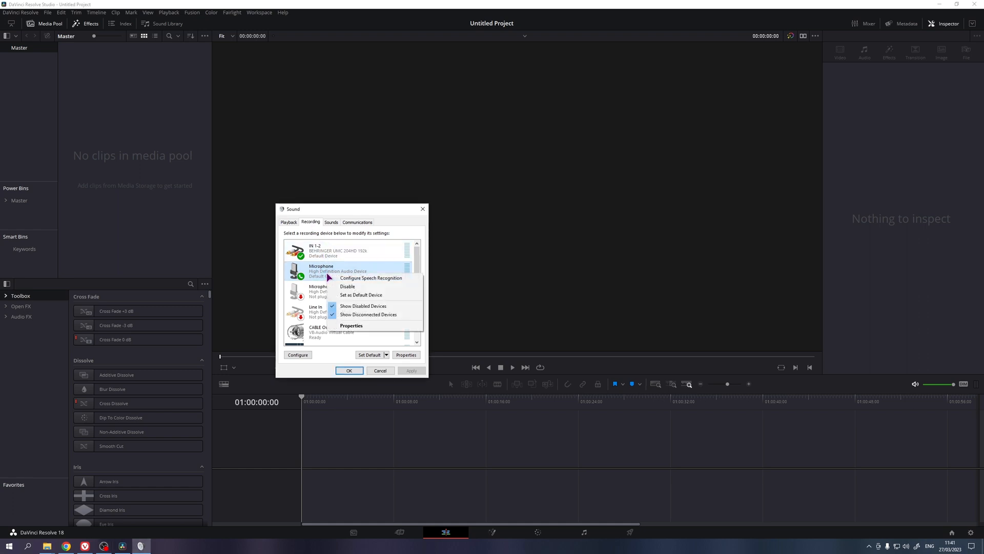
mouse_move(361, 295)
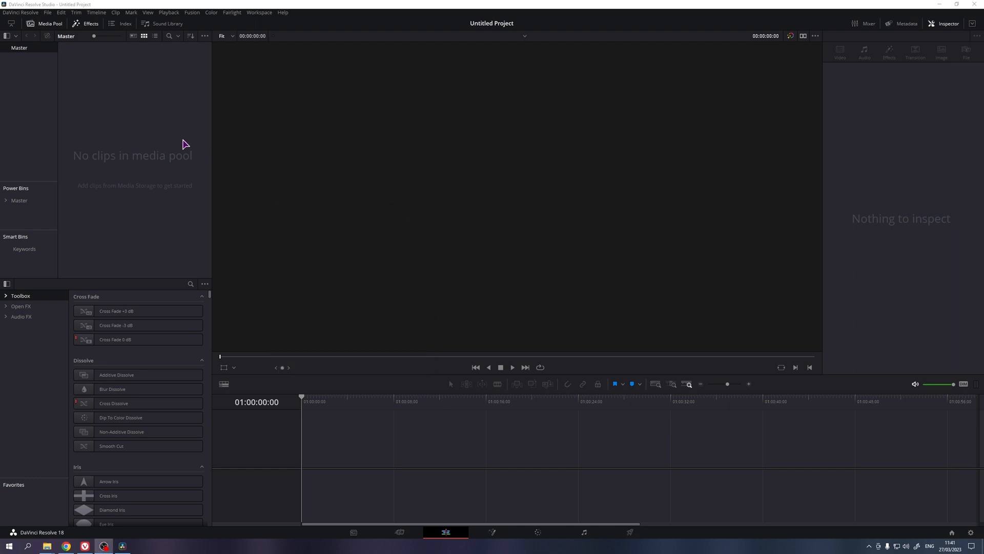
Set Video and Audio I/O input device to Microphone (High Definition Audio Device) and save
click(20, 12)
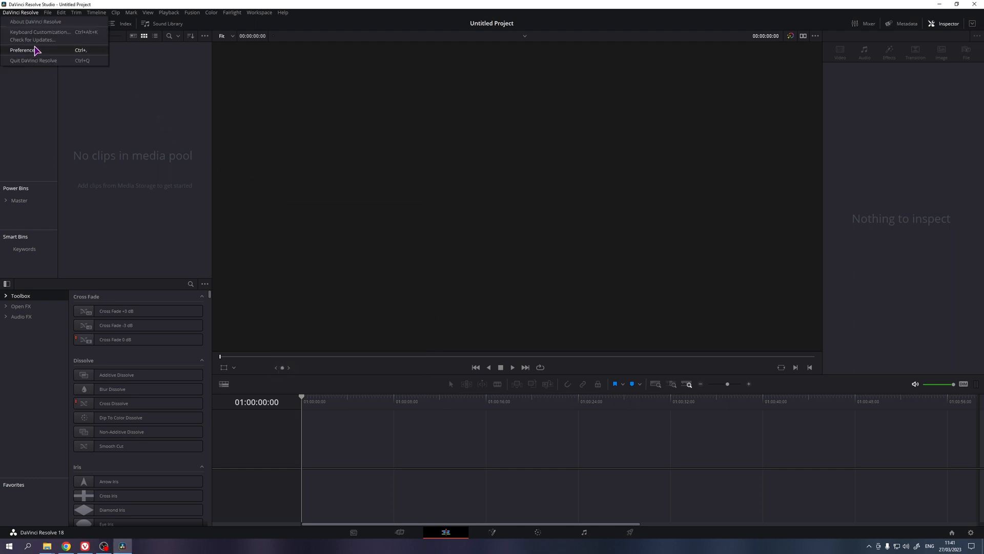
click(24, 52)
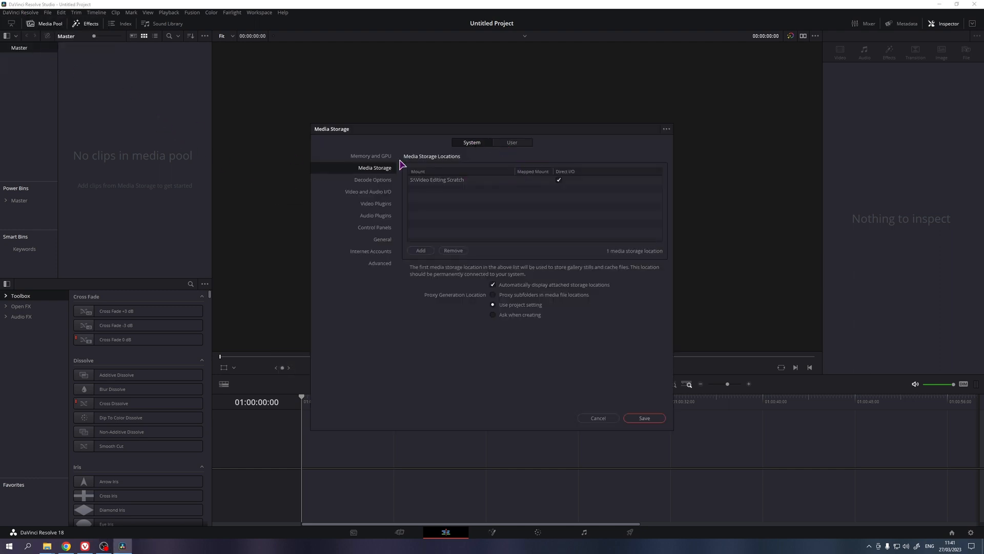
click(368, 191)
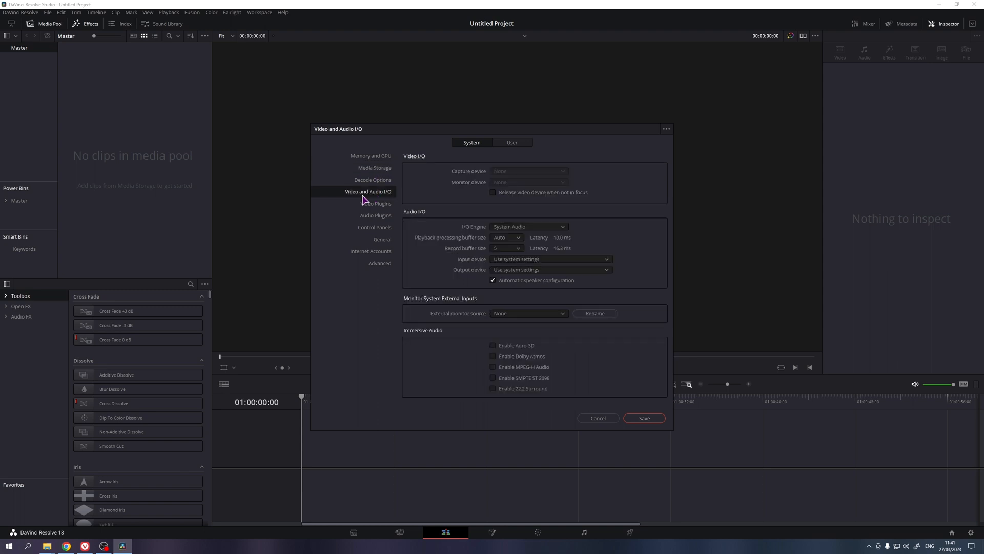
mouse_move(500, 265)
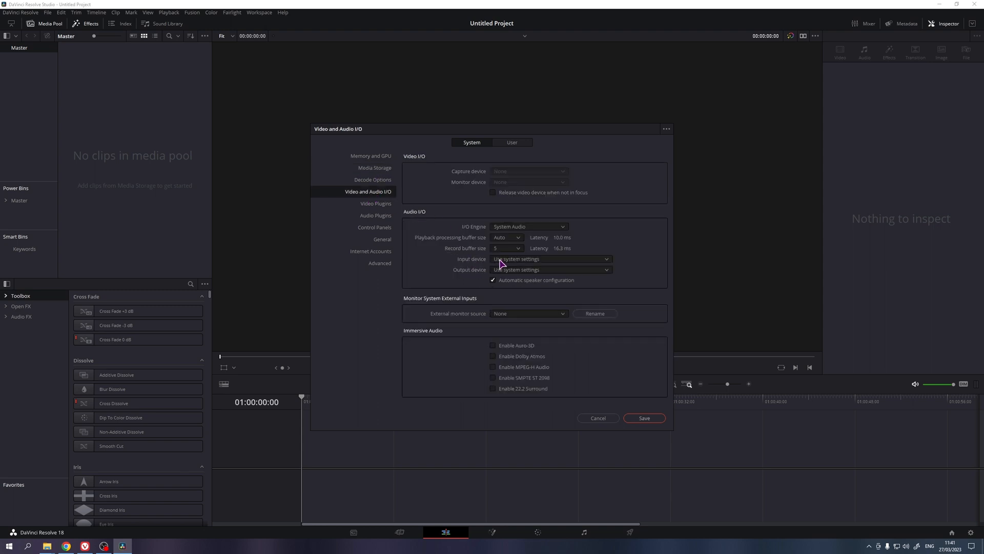
click(551, 259)
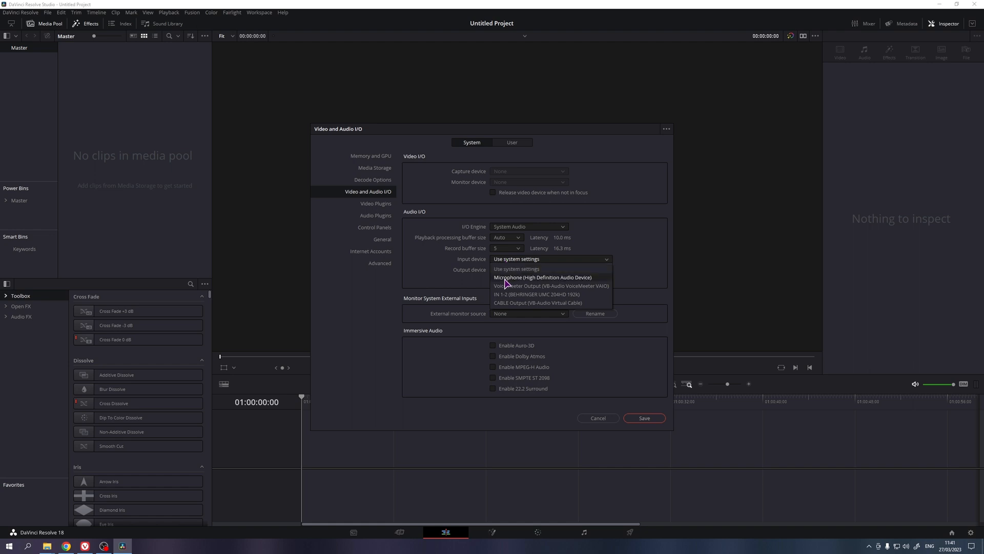
mouse_move(551, 280)
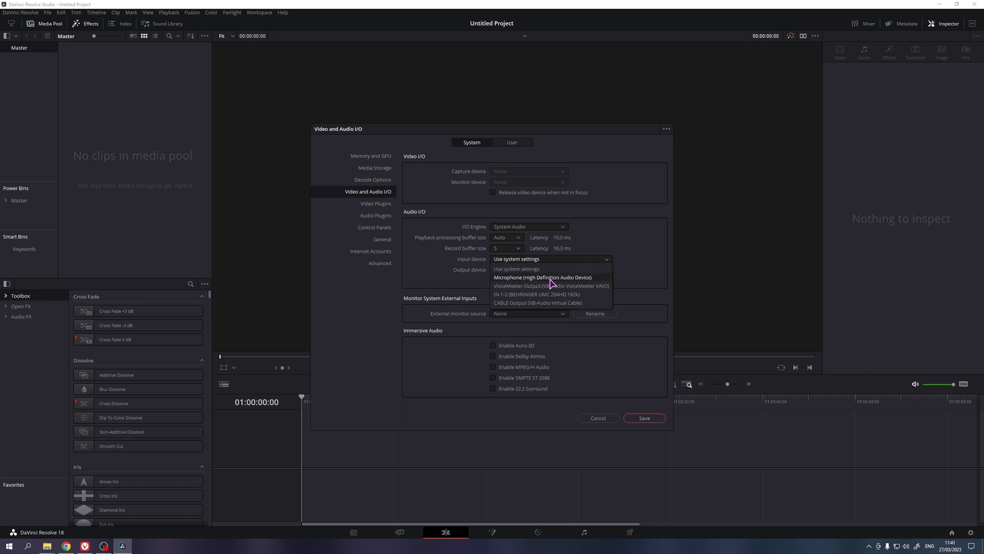
click(544, 277)
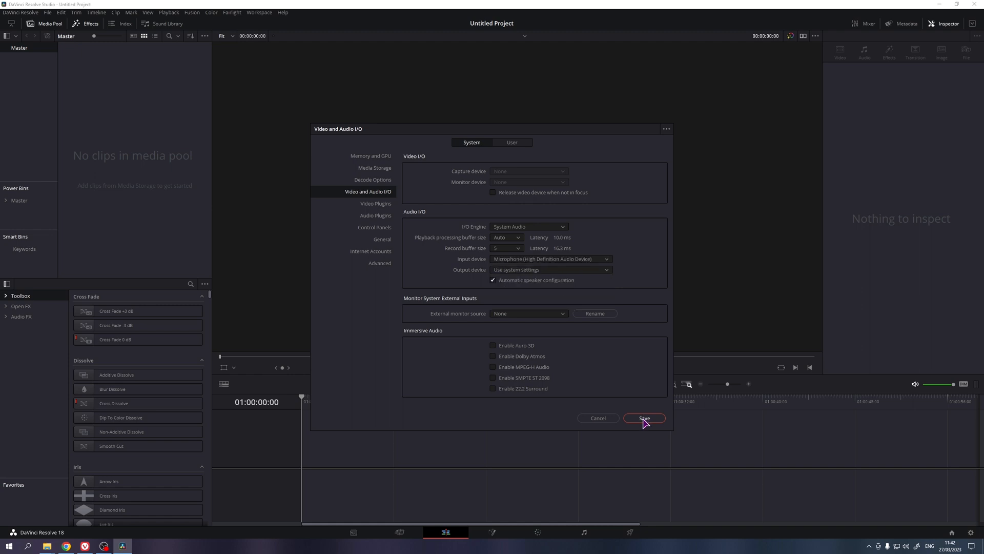
click(643, 418)
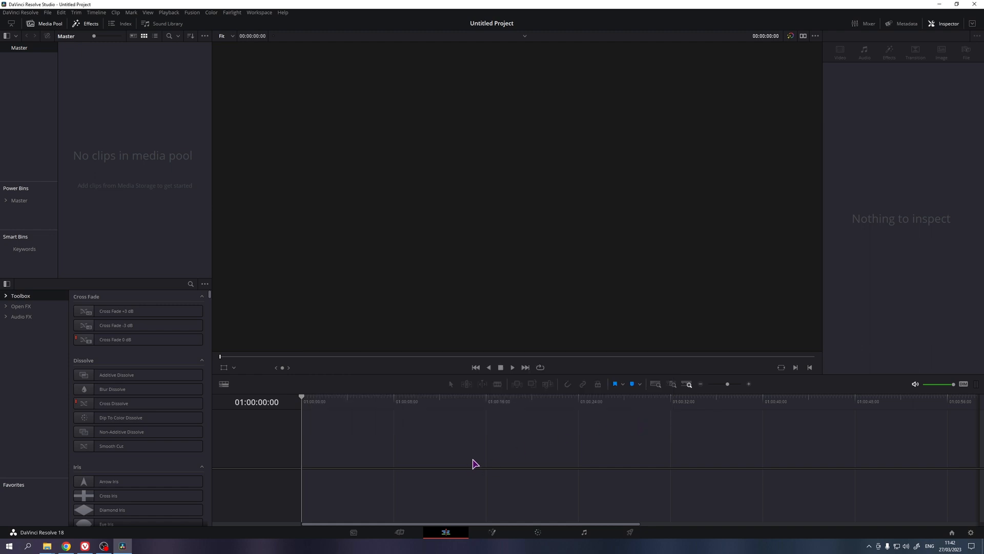
mouse_move(585, 531)
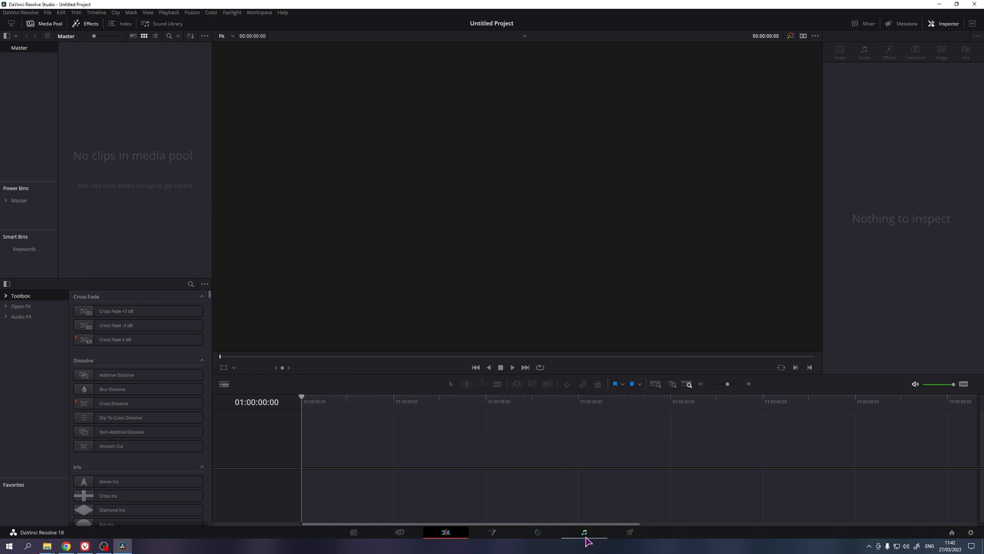
mouse_move(586, 534)
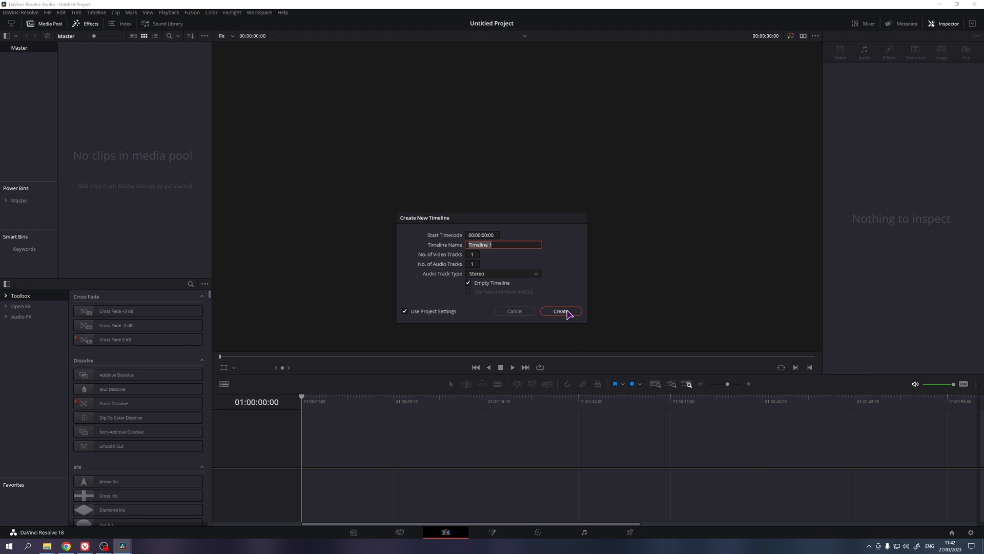
Create the empty timeline and bring up the Fairlight input patching window for track A1
click(560, 311)
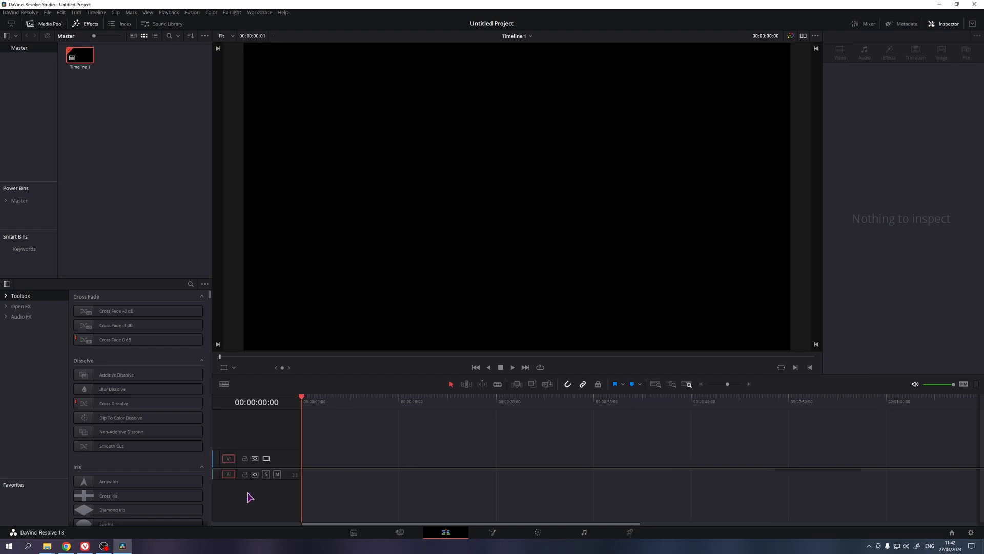
mouse_move(584, 545)
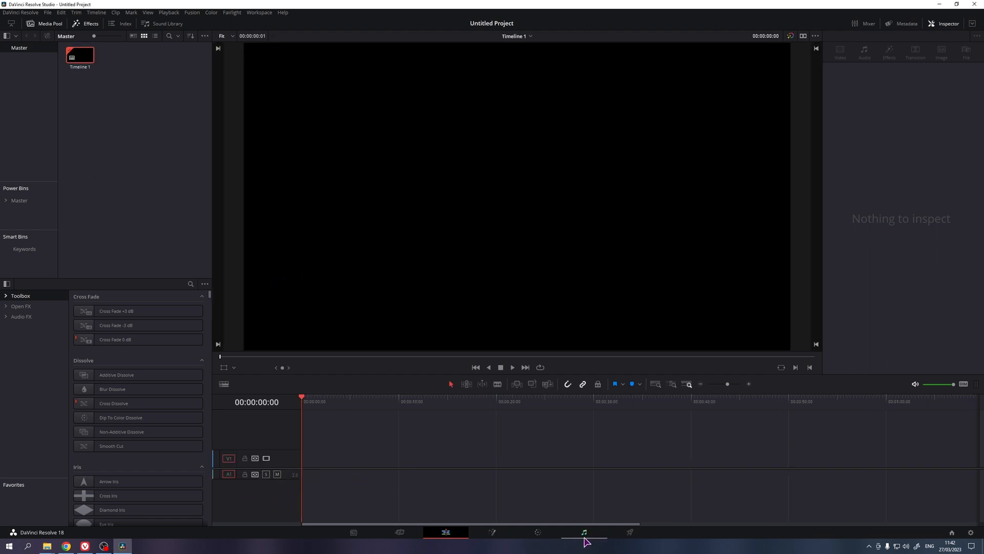
click(583, 532)
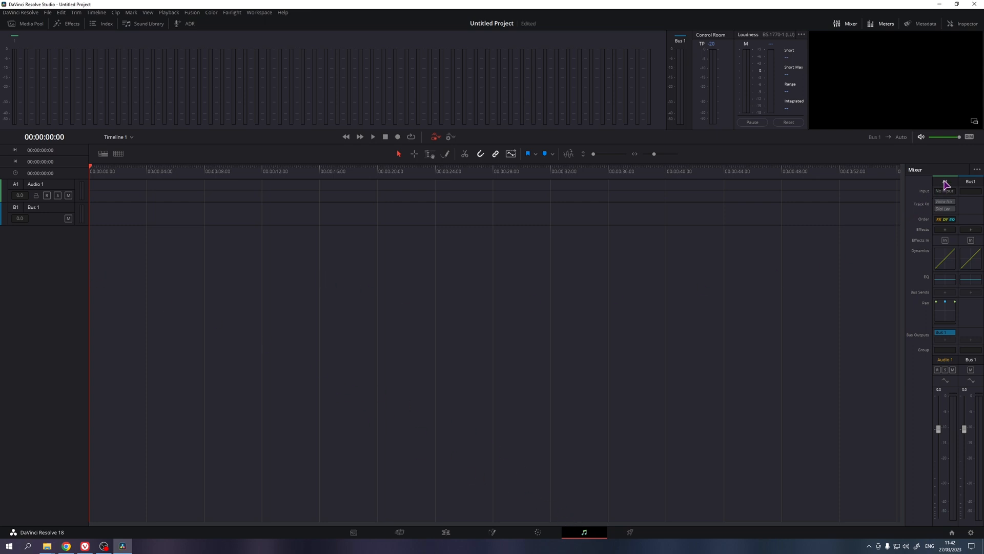
click(945, 190)
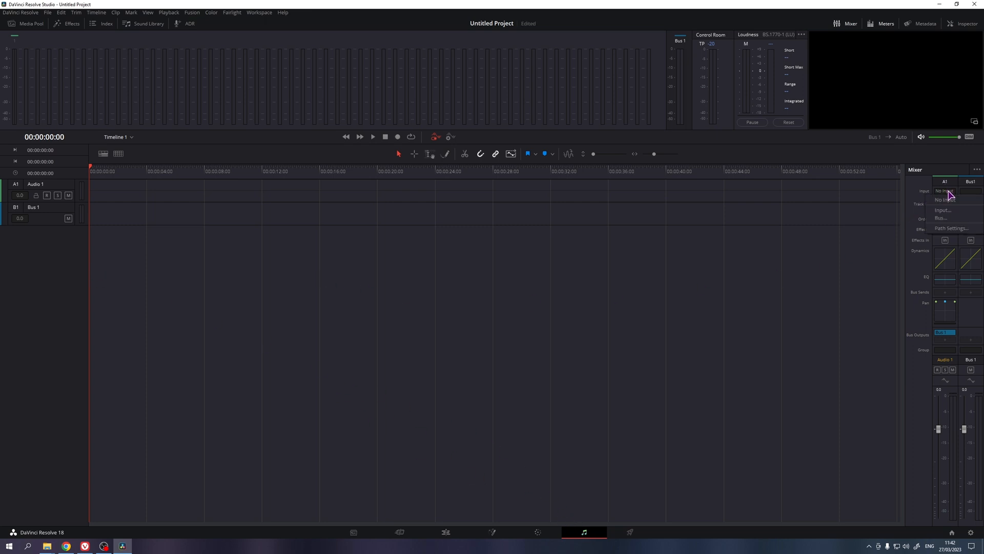
click(942, 209)
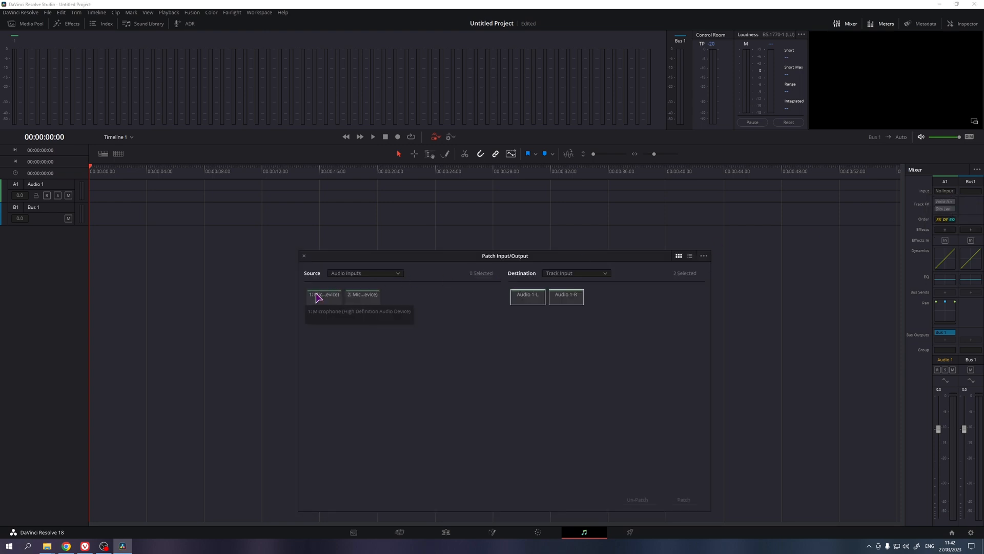
Patch the microphone to Audio 1-L and 1-R and arm track A1 for recording
click(324, 295)
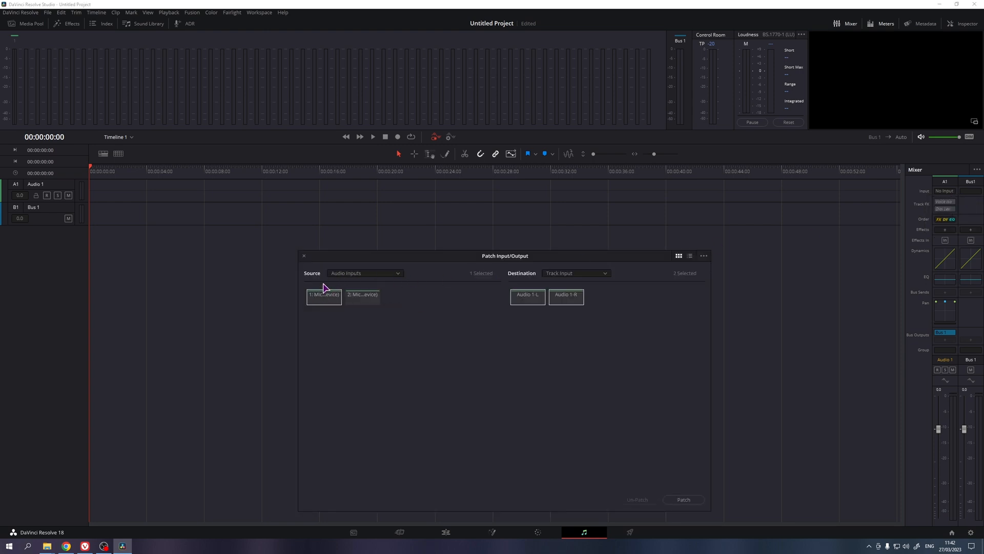
mouse_move(318, 306)
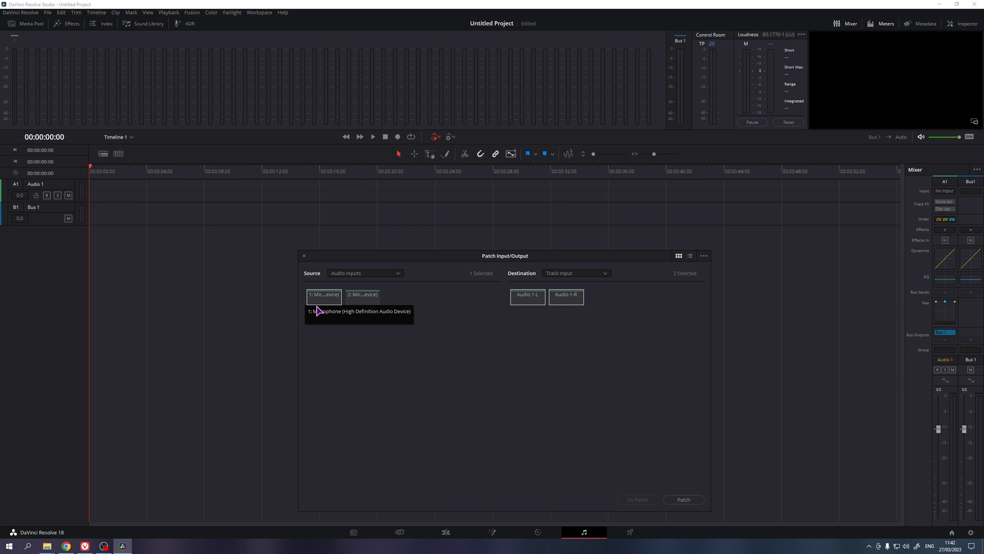
mouse_move(322, 316)
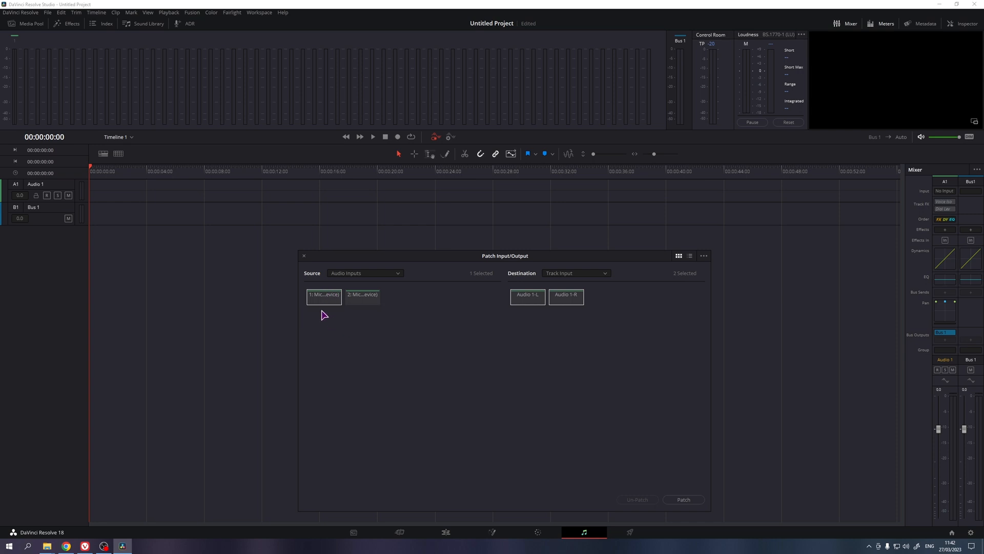
mouse_move(381, 349)
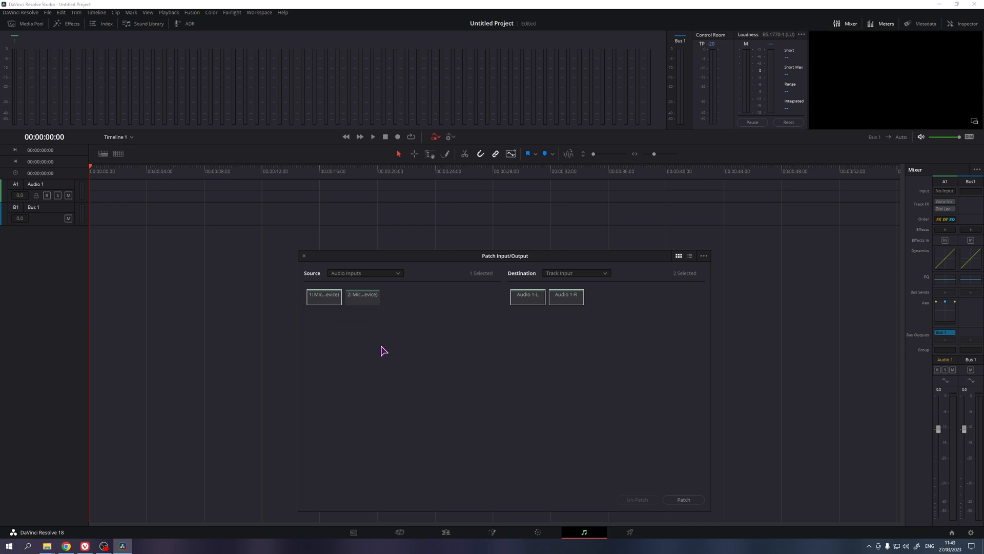
click(683, 500)
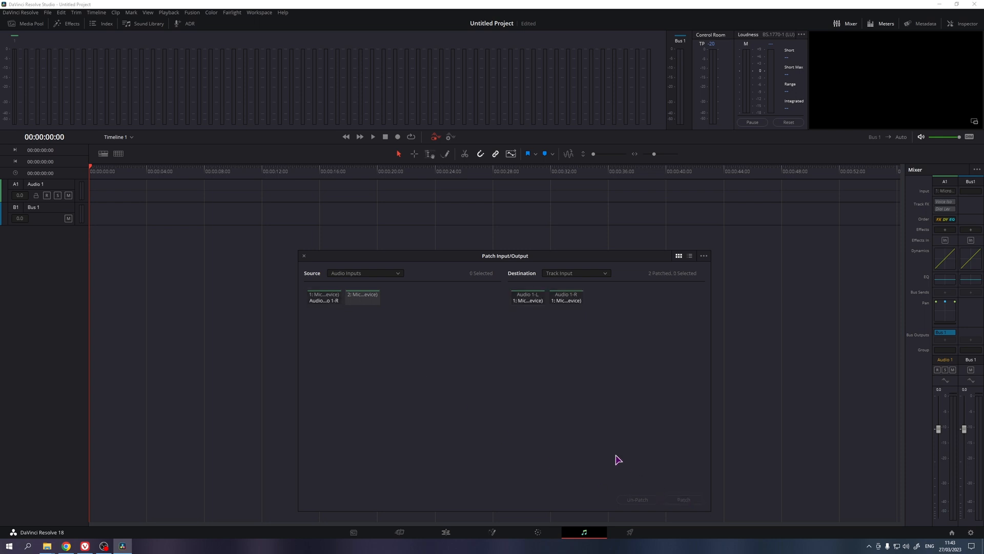
click(46, 195)
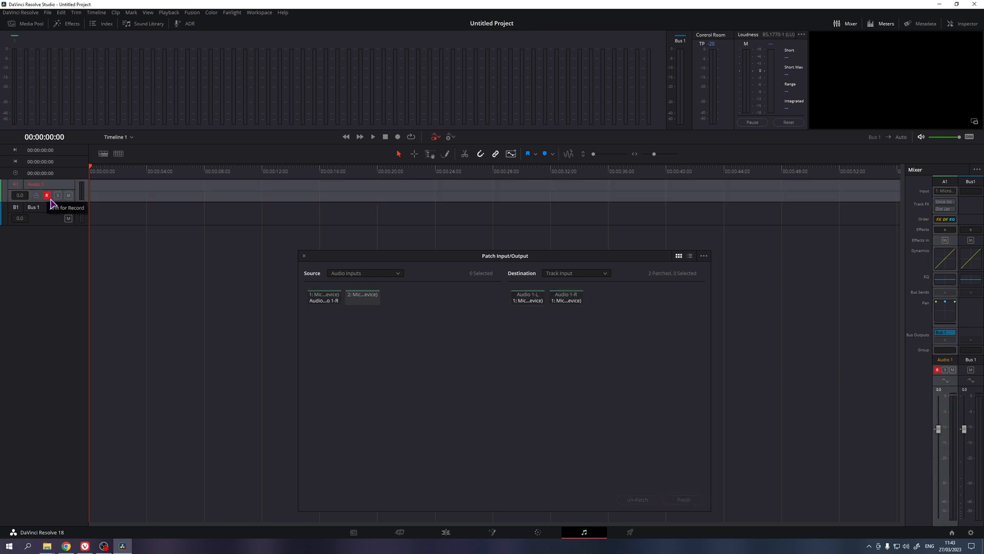
click(68, 194)
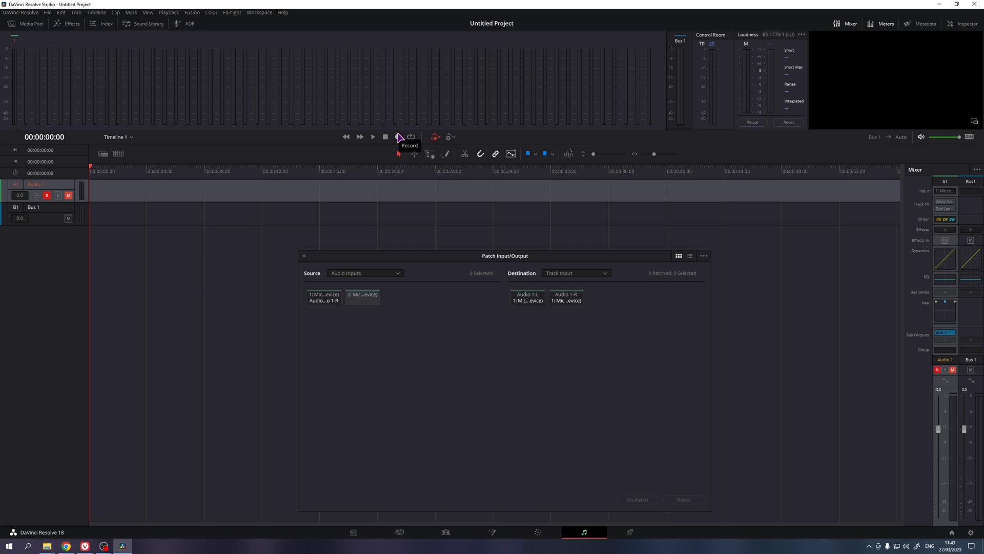
mouse_move(127, 191)
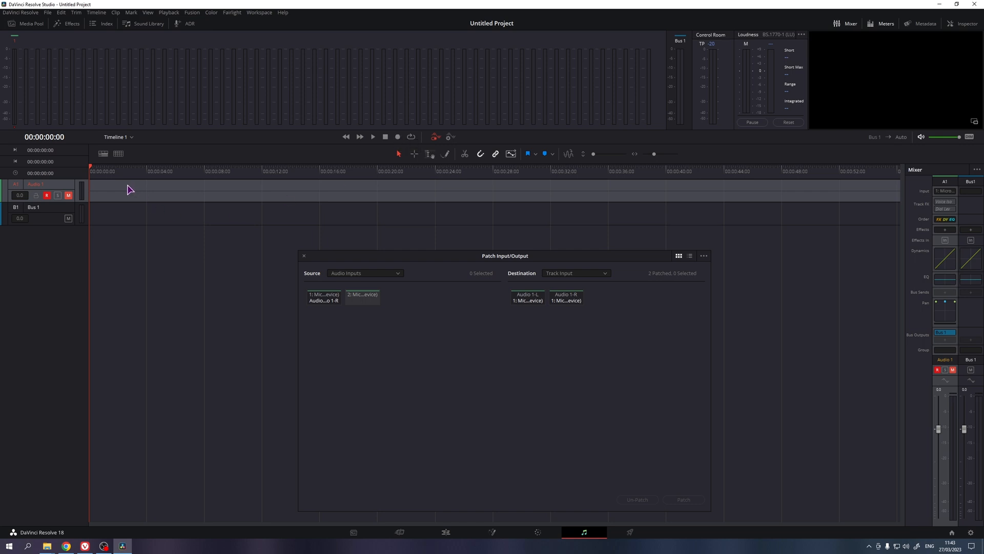
mouse_move(363, 207)
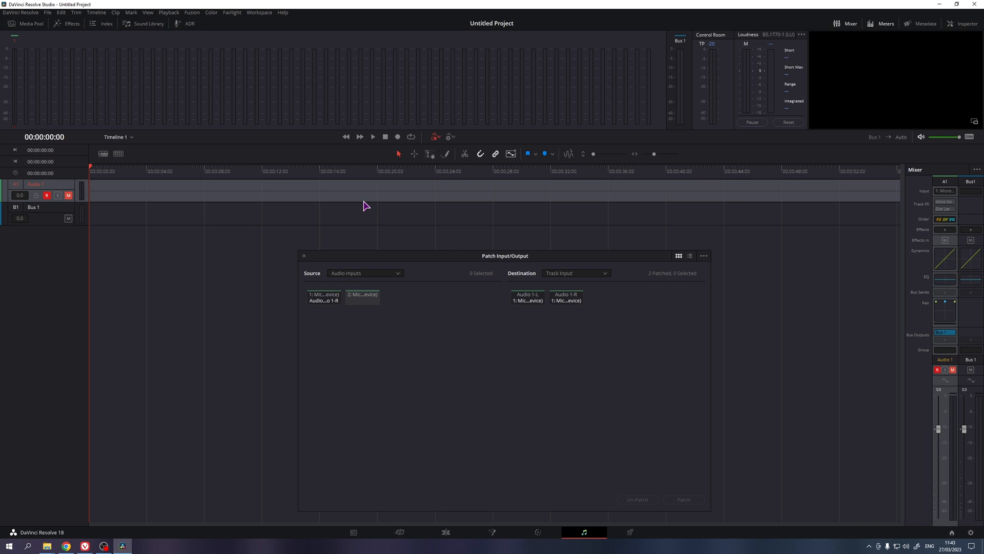
Record about eight seconds of voice from the microphone onto track Audio 1
click(397, 137)
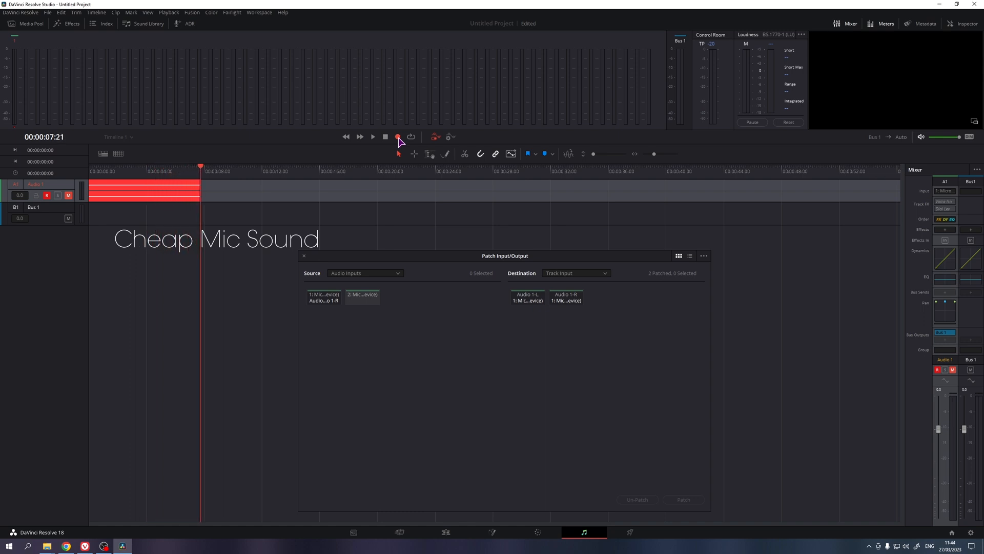
click(396, 136)
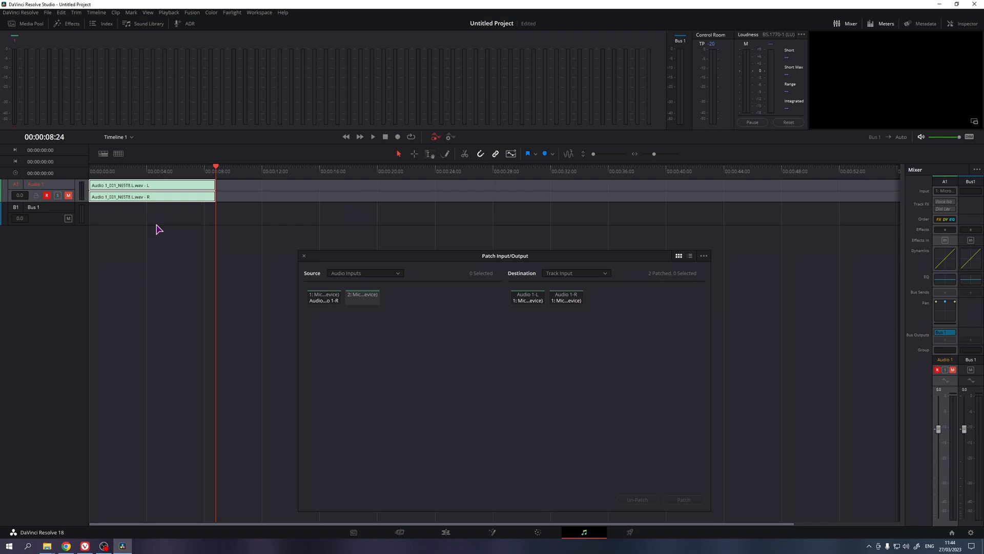
Play back the recorded clip on the Edit page
click(324, 297)
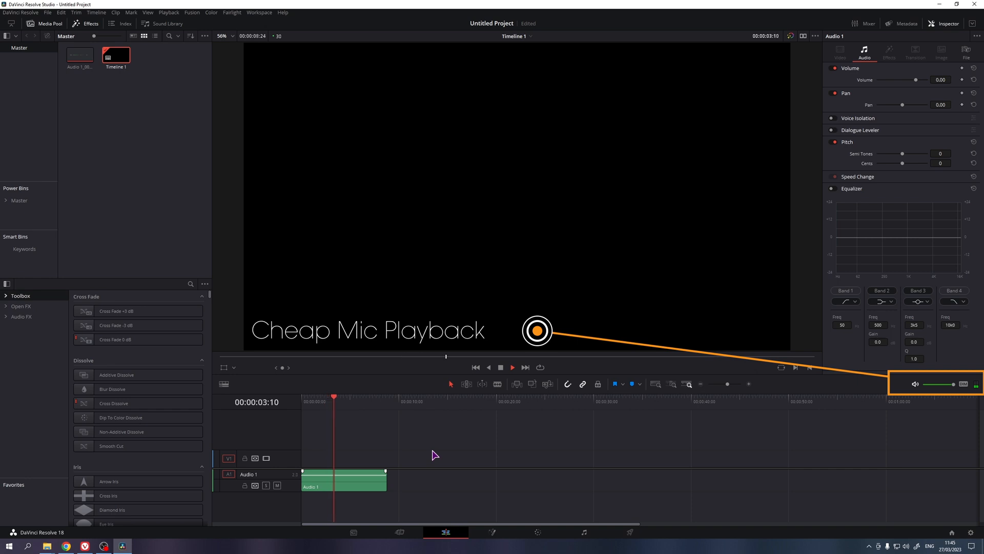
click(512, 367)
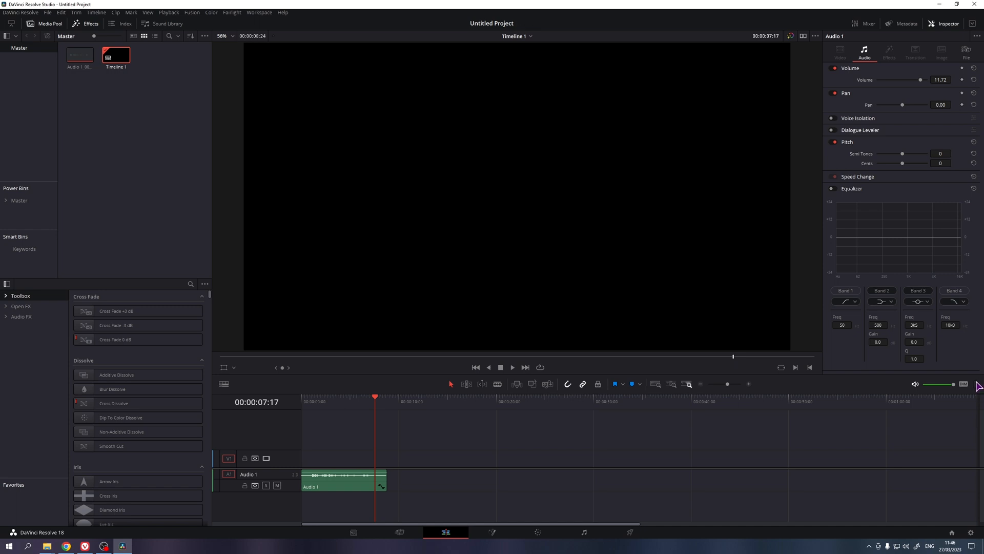
mouse_move(604, 470)
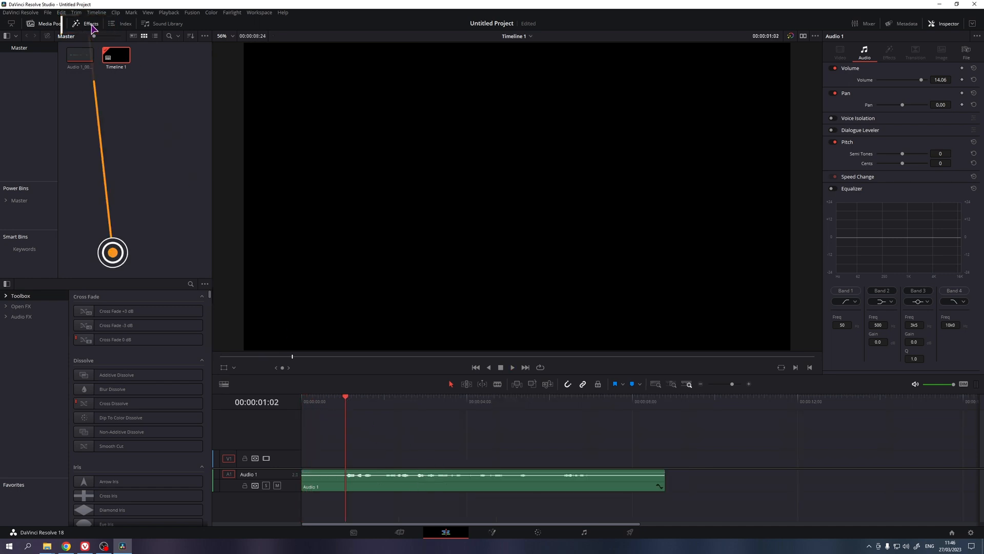
Find Noise Reduction by searching 'noise', apply it to the clip and set Auto Speech Mode
click(21, 316)
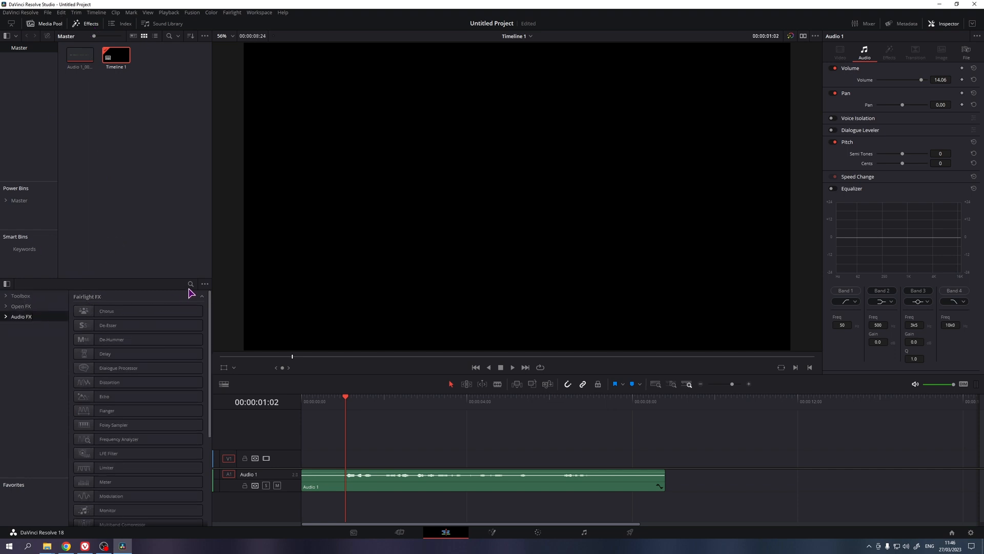
text(noise)
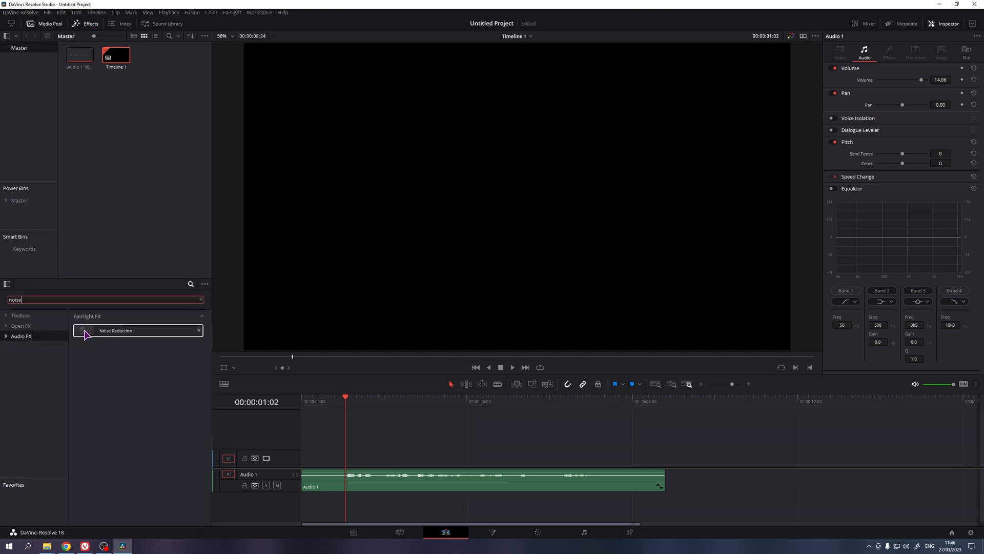
double_click(114, 330)
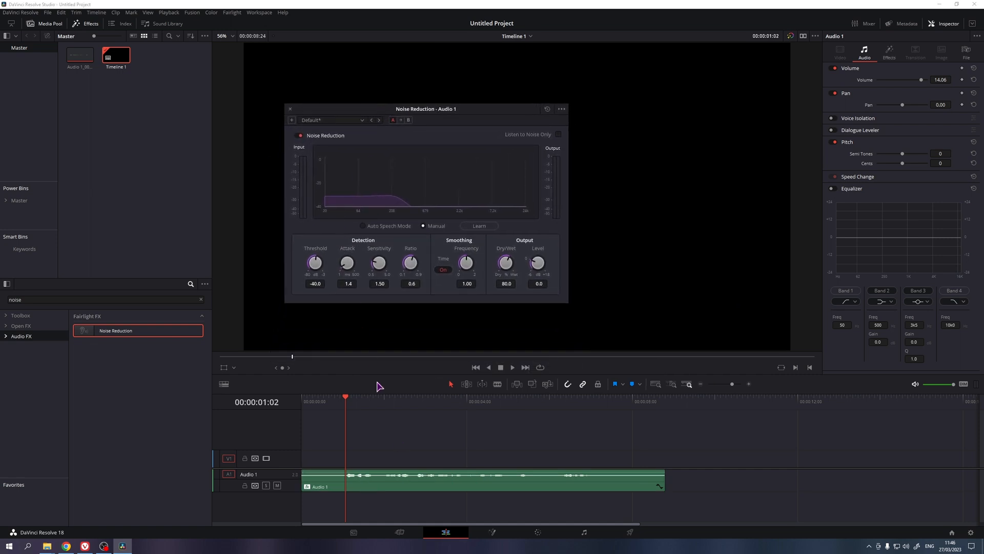
mouse_move(348, 402)
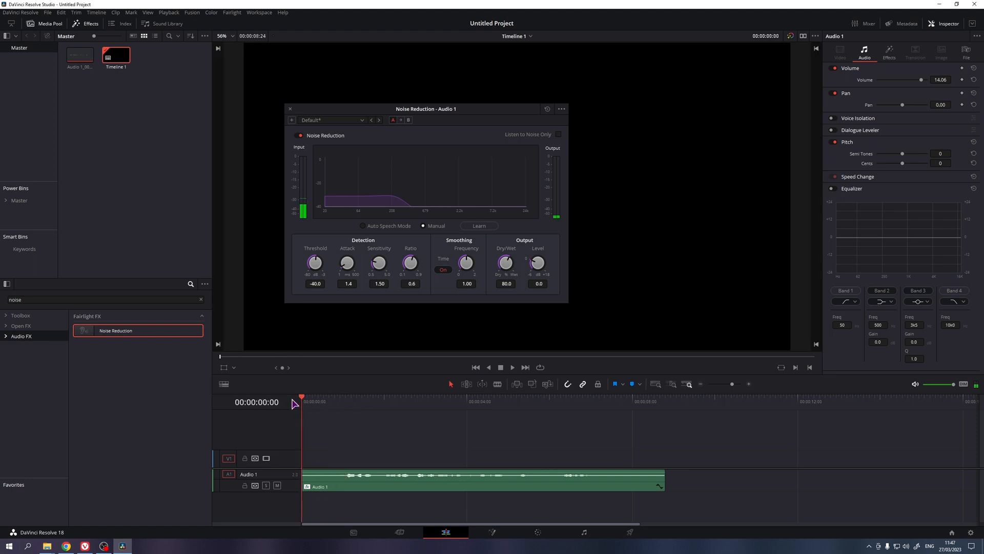
click(363, 226)
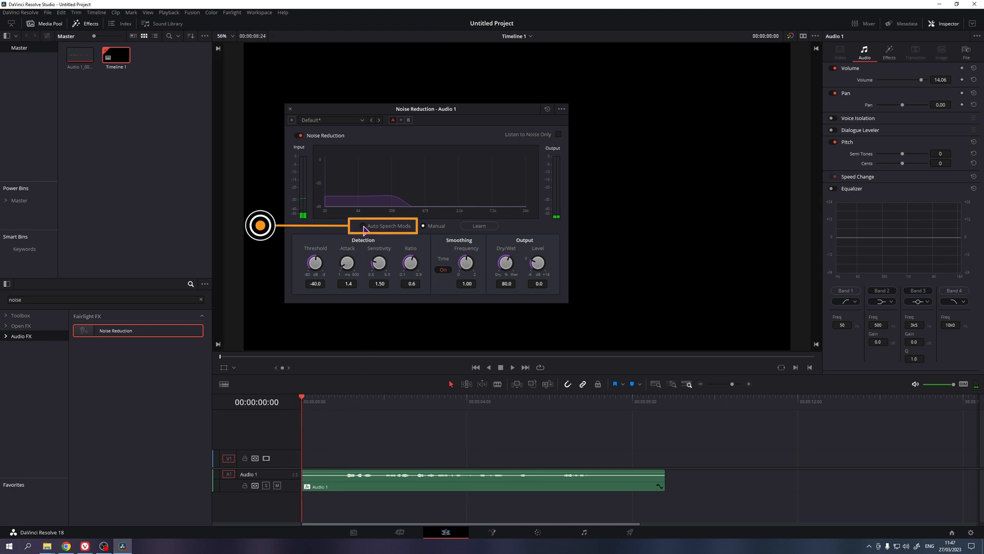
click(363, 225)
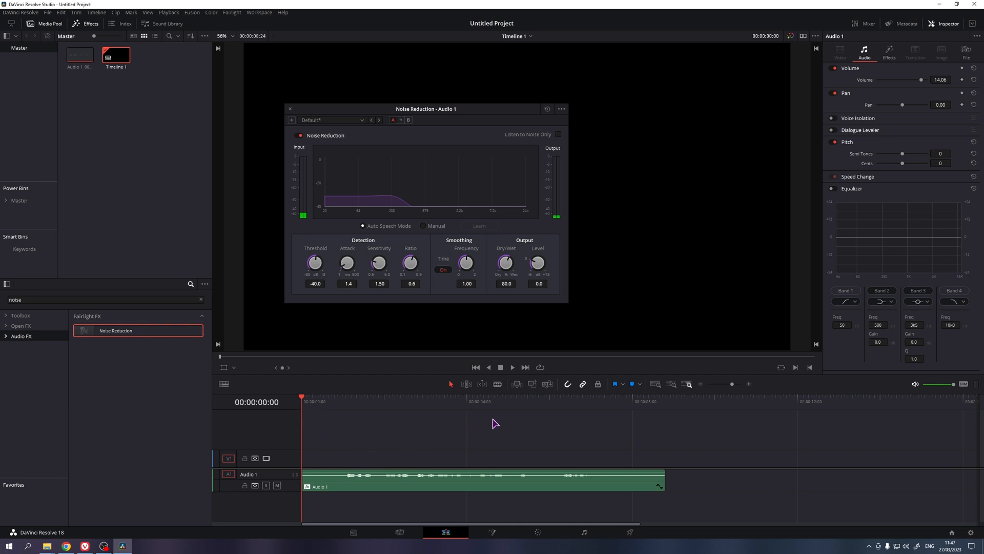
Play the clip several times to hear the noise reduction
click(513, 367)
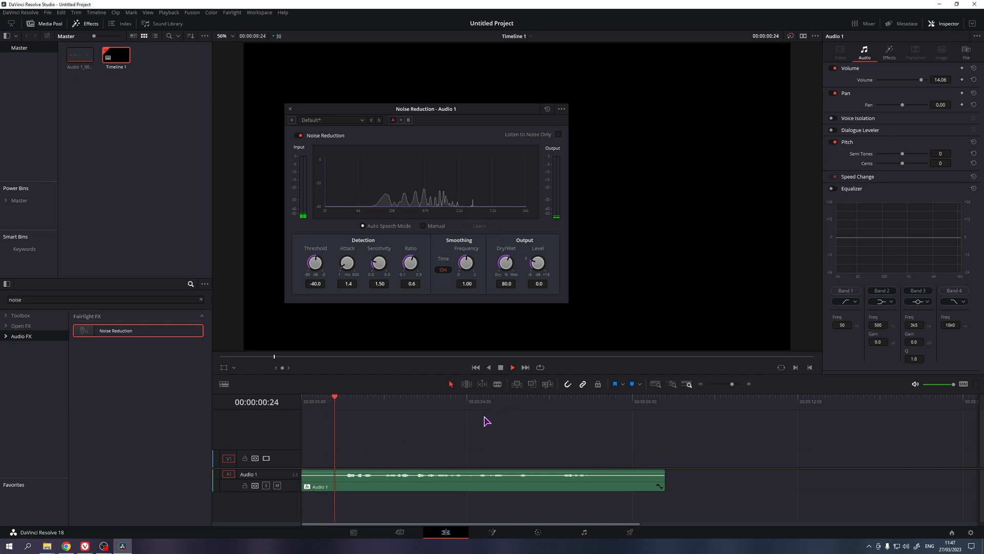
click(512, 367)
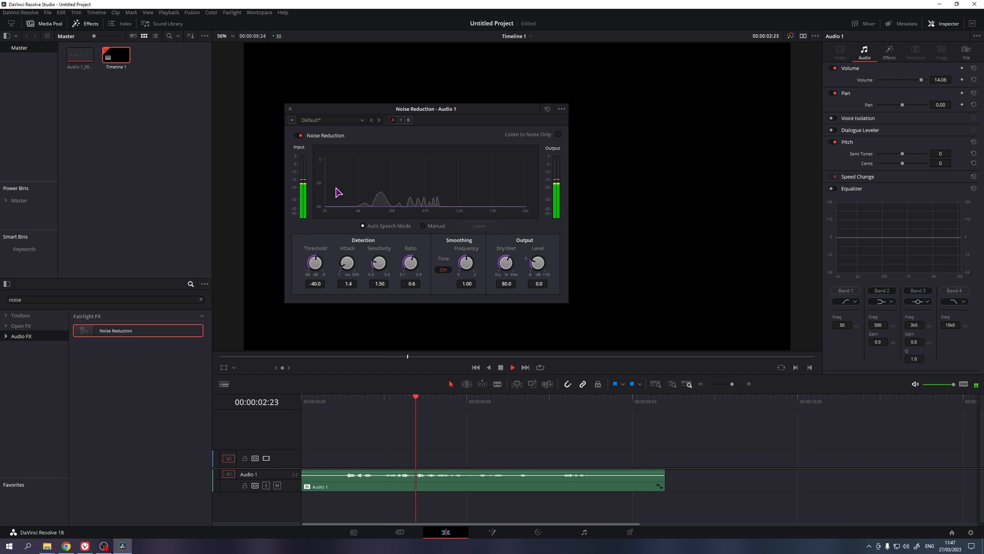
click(513, 367)
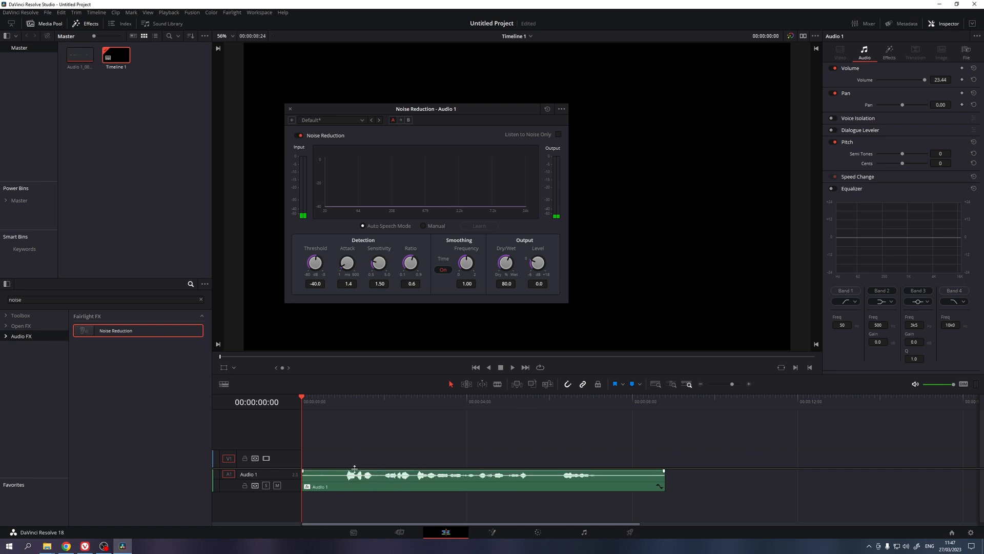
click(512, 367)
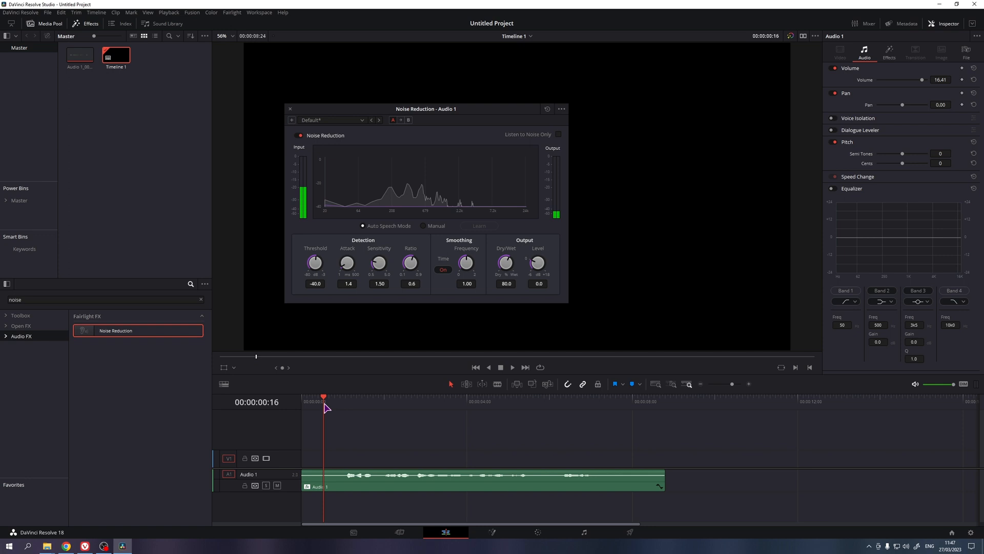
mouse_move(308, 160)
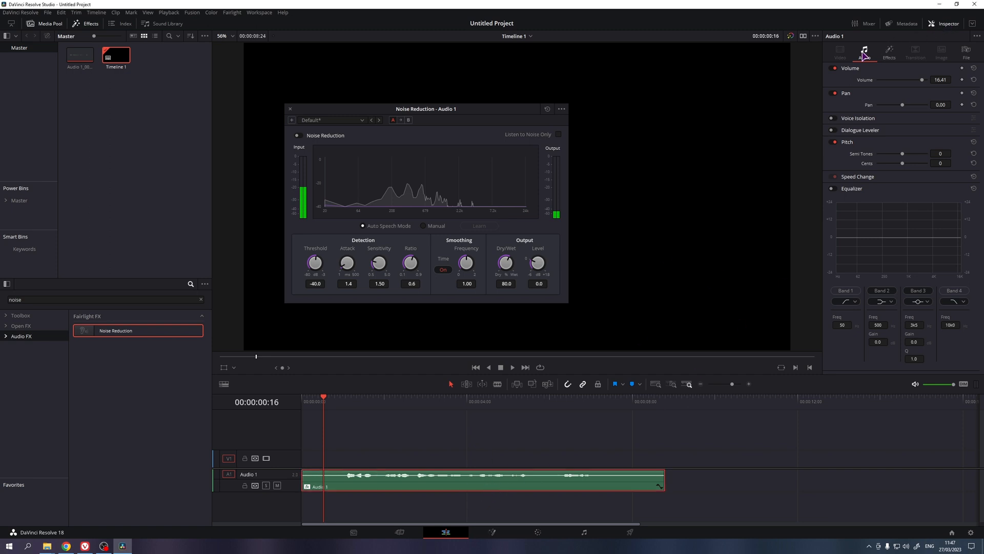
mouse_move(828, 98)
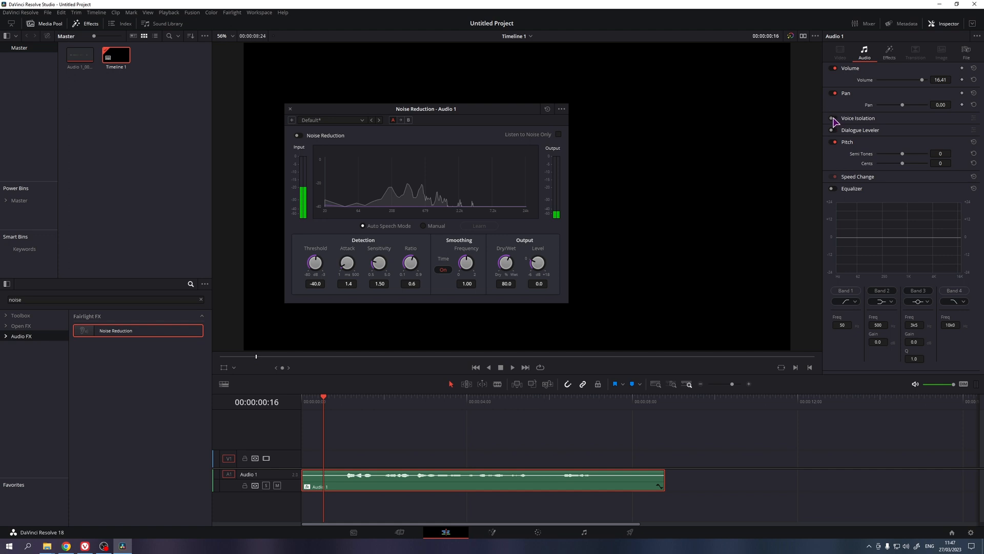
Toggle Voice Isolation, close the Noise Reduction window and park the playhead near one second
click(832, 118)
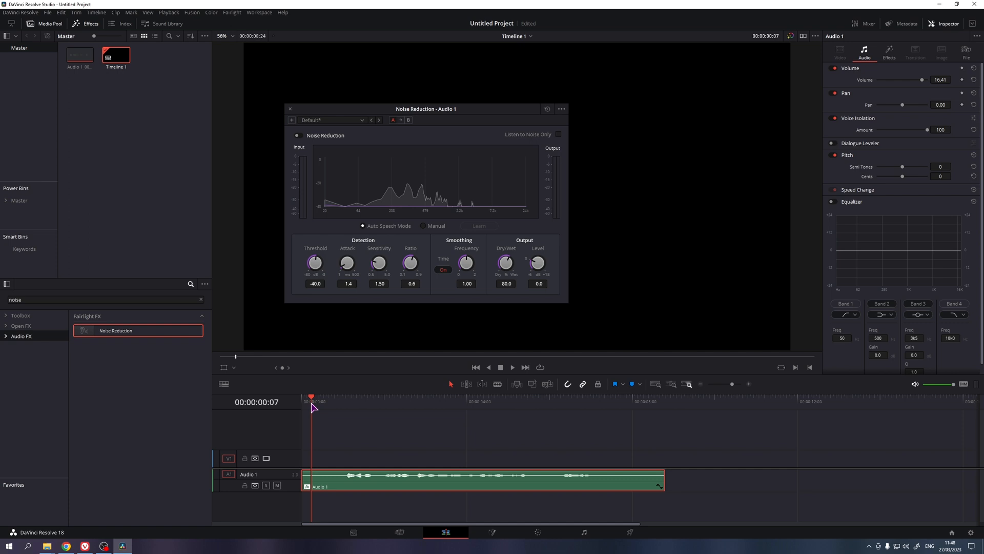
mouse_move(488, 422)
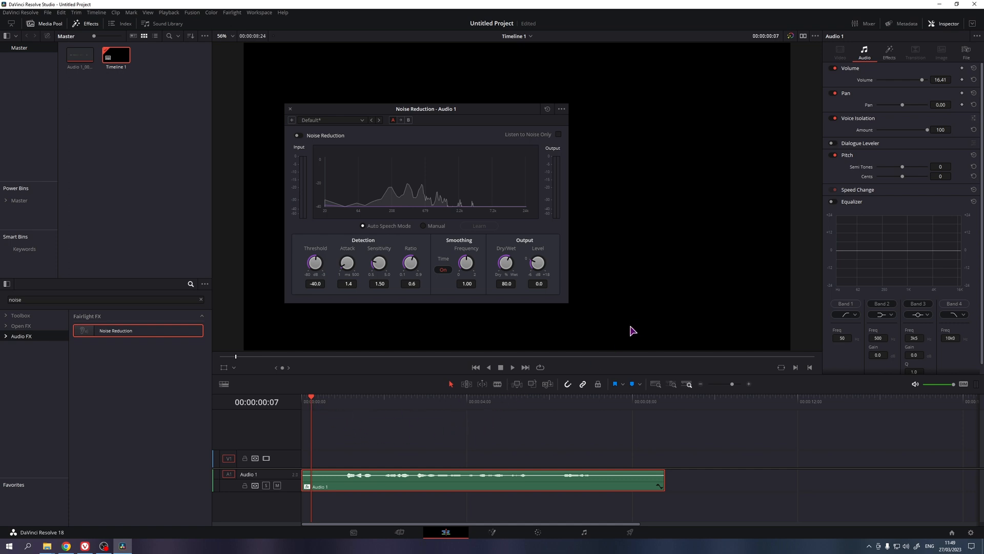
mouse_move(505, 417)
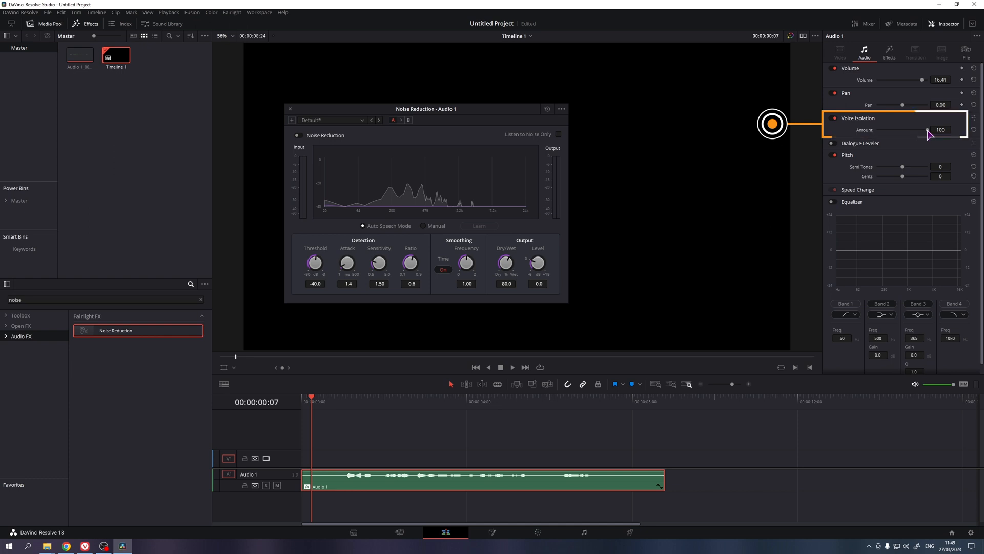
mouse_move(863, 161)
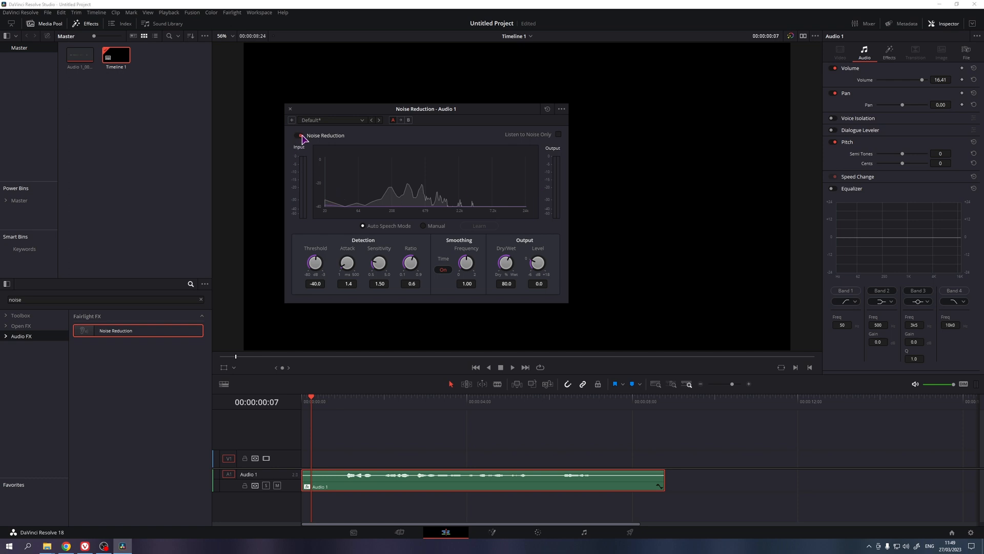
click(290, 109)
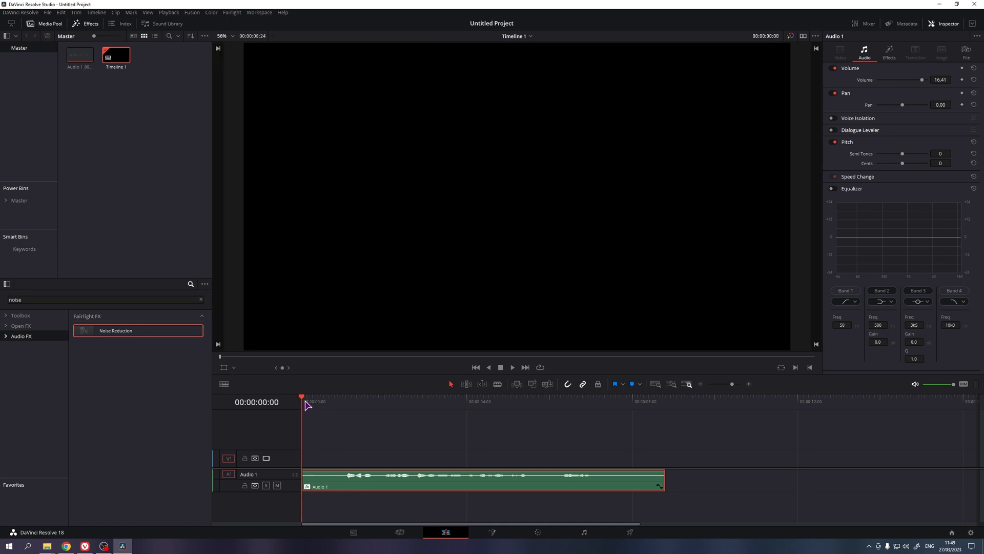
click(342, 401)
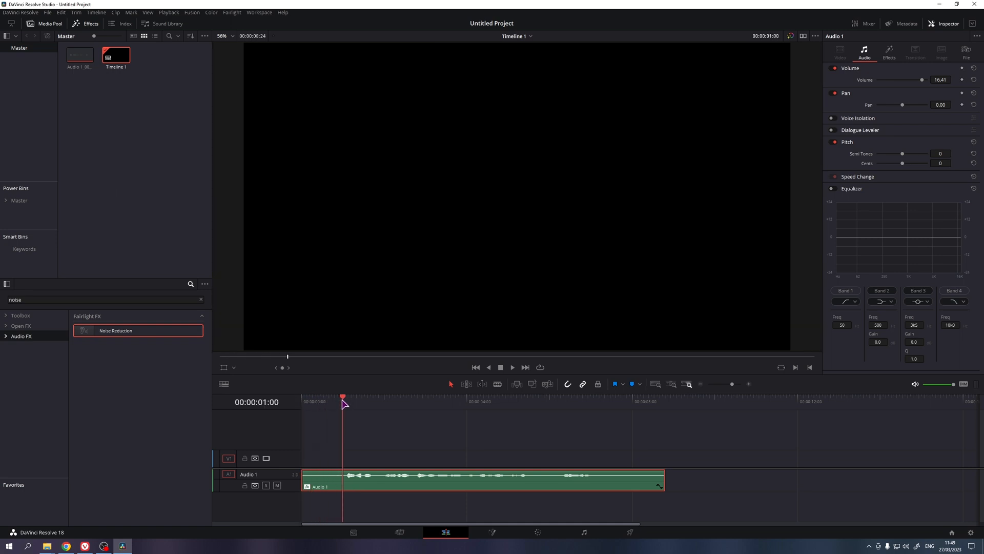
mouse_move(266, 406)
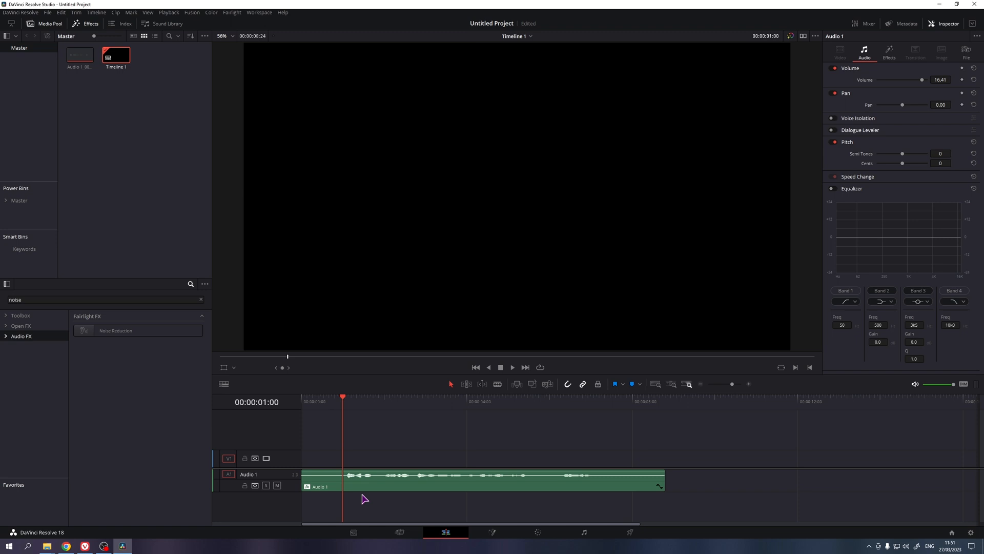
Load the Dialog - Male preset into the Audio 1 Fairlight equalizer
click(585, 532)
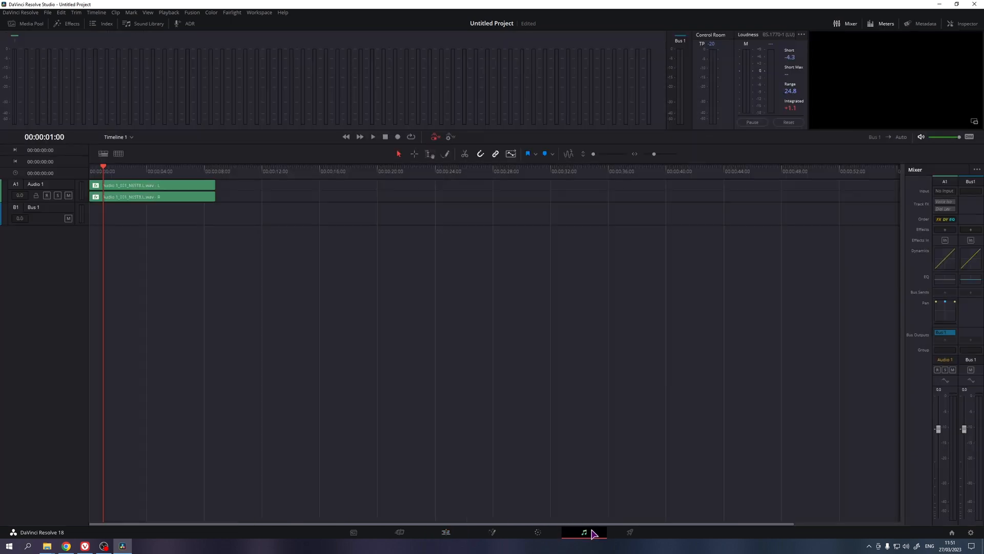
click(946, 279)
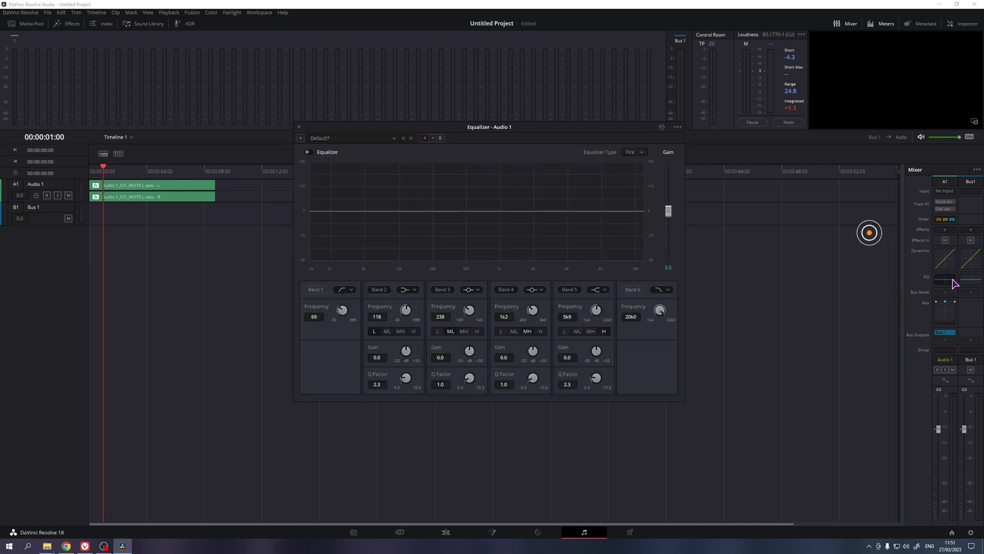
click(307, 152)
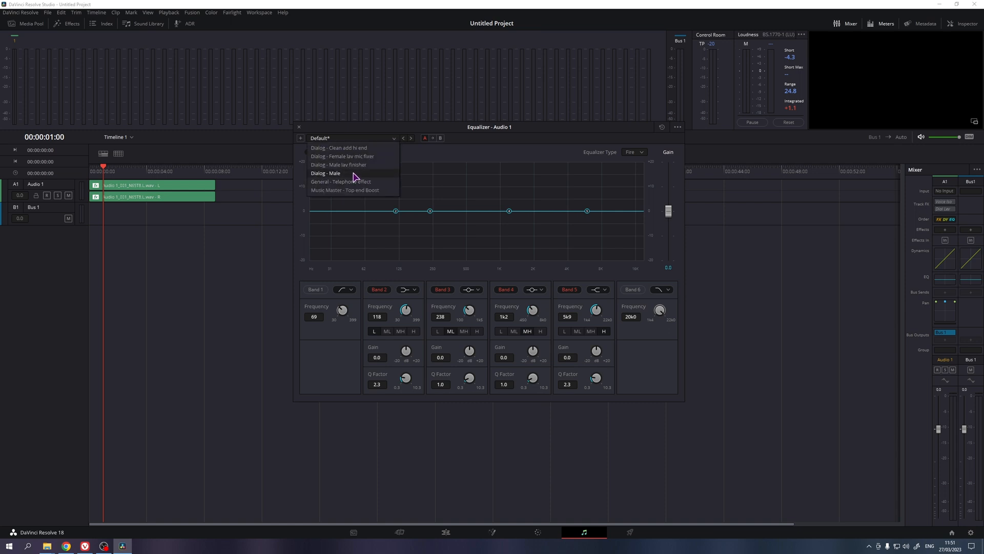
click(326, 174)
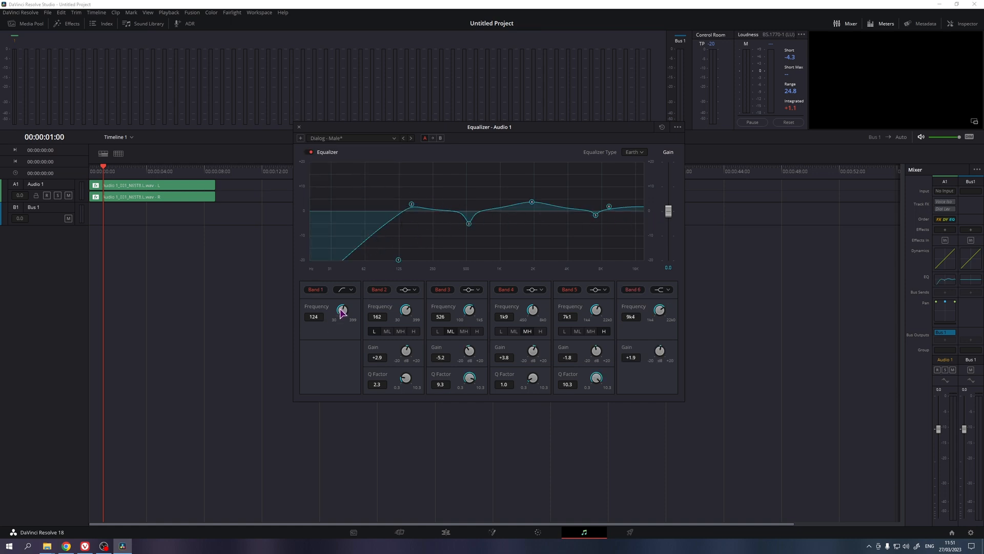
Lower the band 1 low cut to about 99 Hz, trim EQ gain and raise Audio 1 to about +3 dB
drag(342, 310, 332, 317)
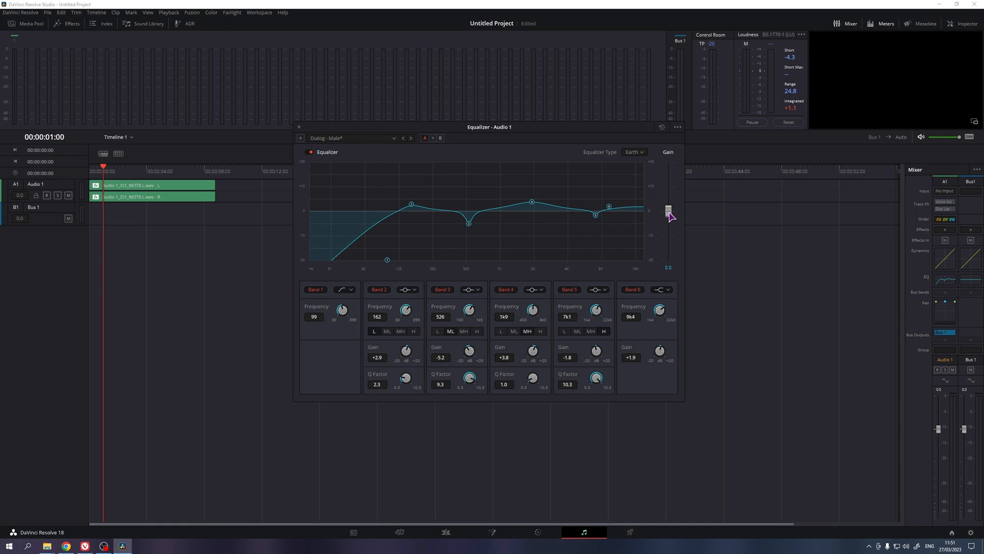
drag(668, 212, 668, 214)
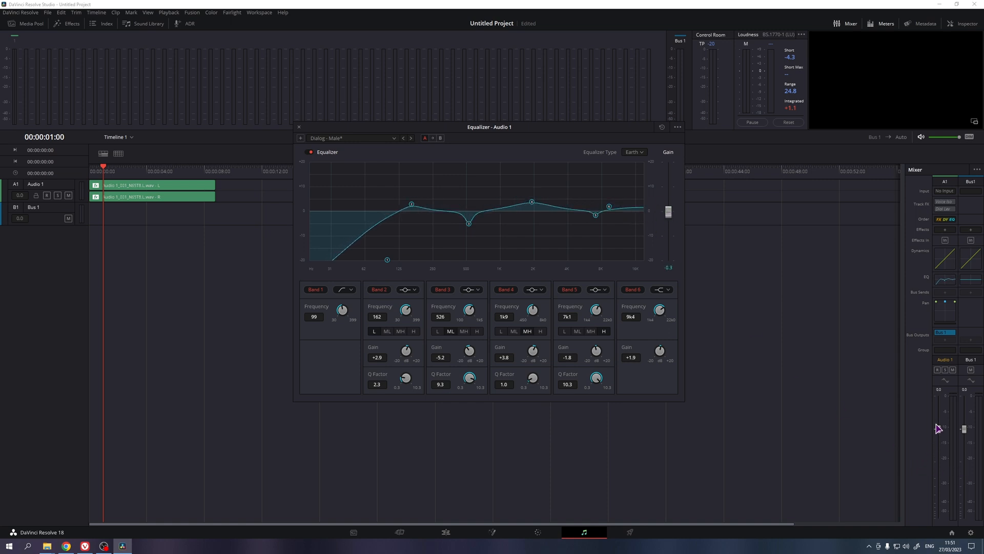
drag(941, 429, 941, 420)
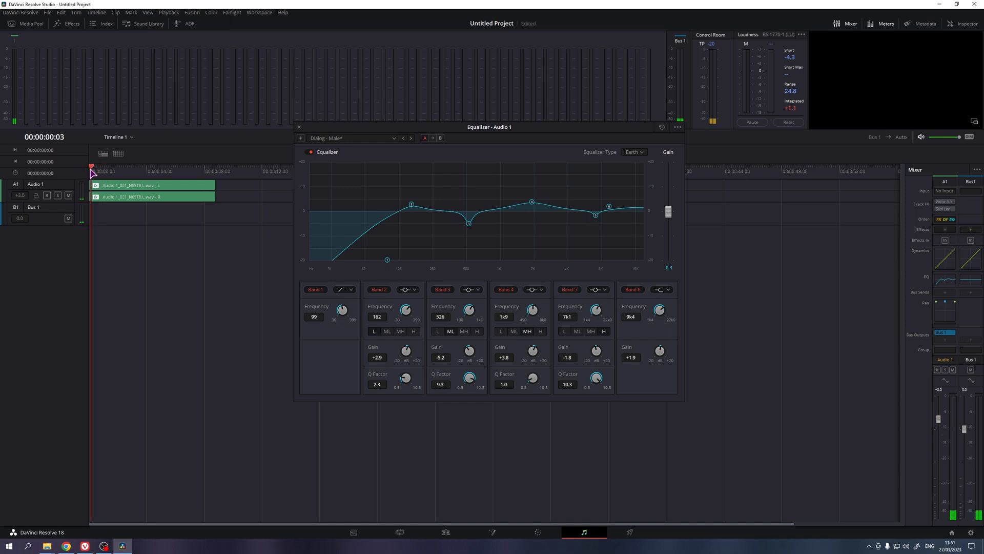
drag(410, 204, 410, 193)
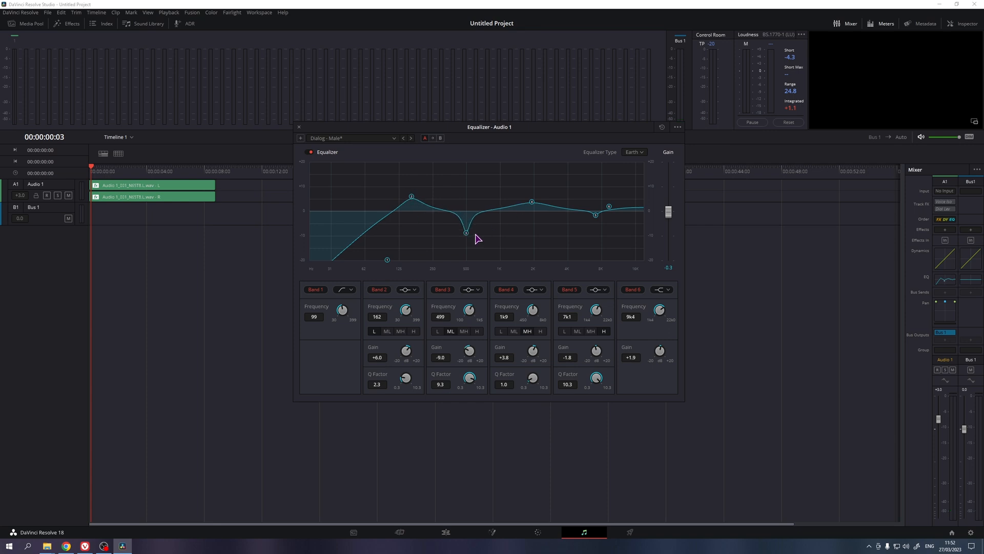
mouse_move(477, 238)
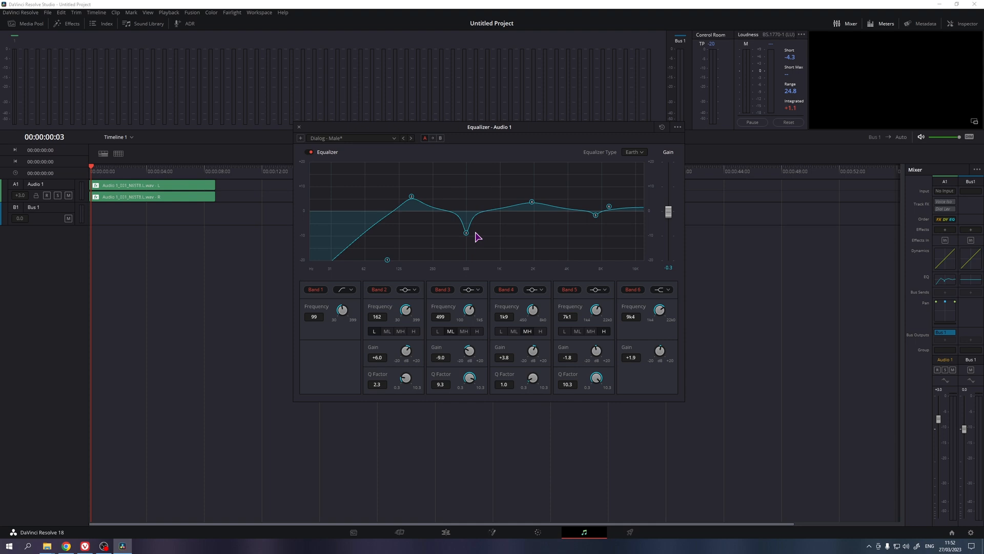
mouse_move(234, 178)
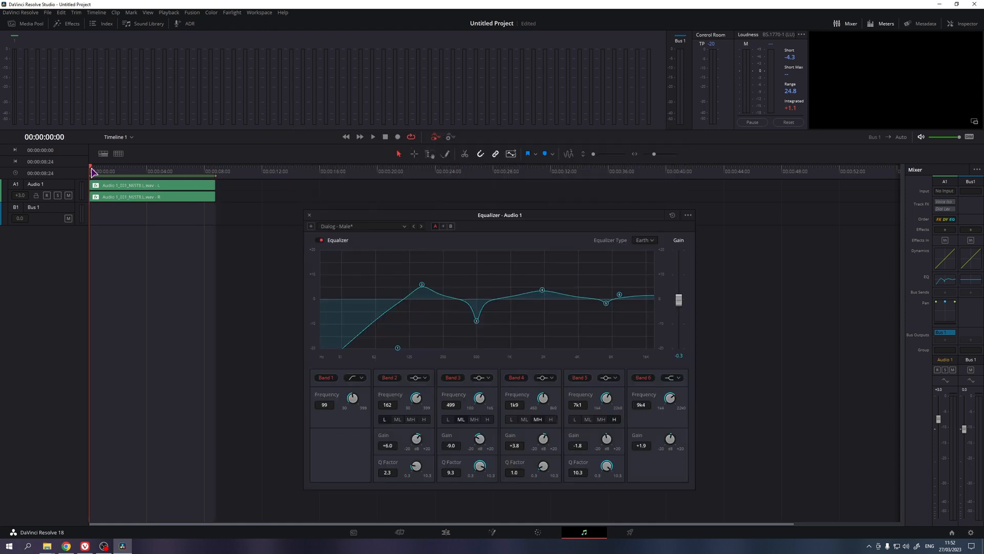
During playback, boost near 157 Hz and sweep a sharp peak across 230-306 Hz to find harshness
click(373, 136)
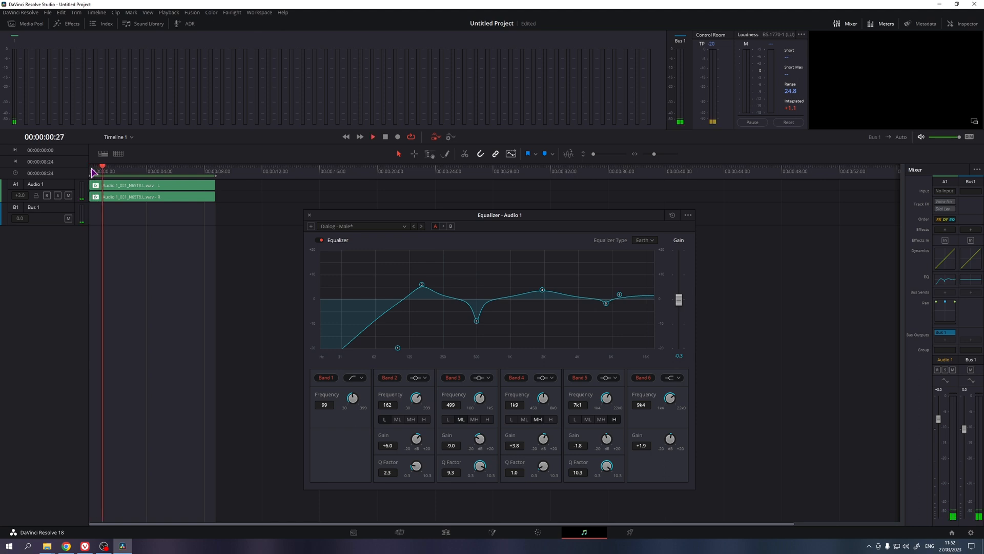
drag(423, 284, 423, 303)
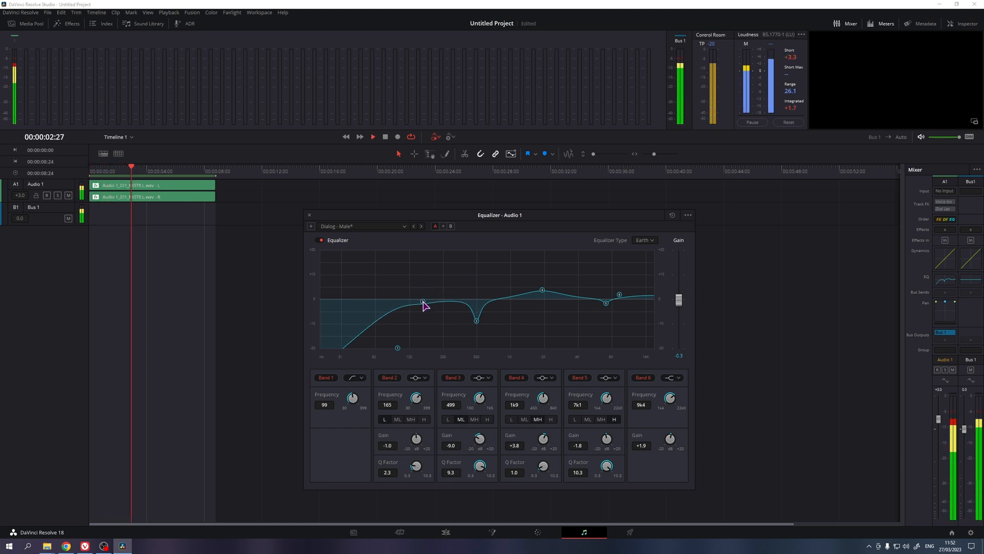
drag(421, 303, 419, 280)
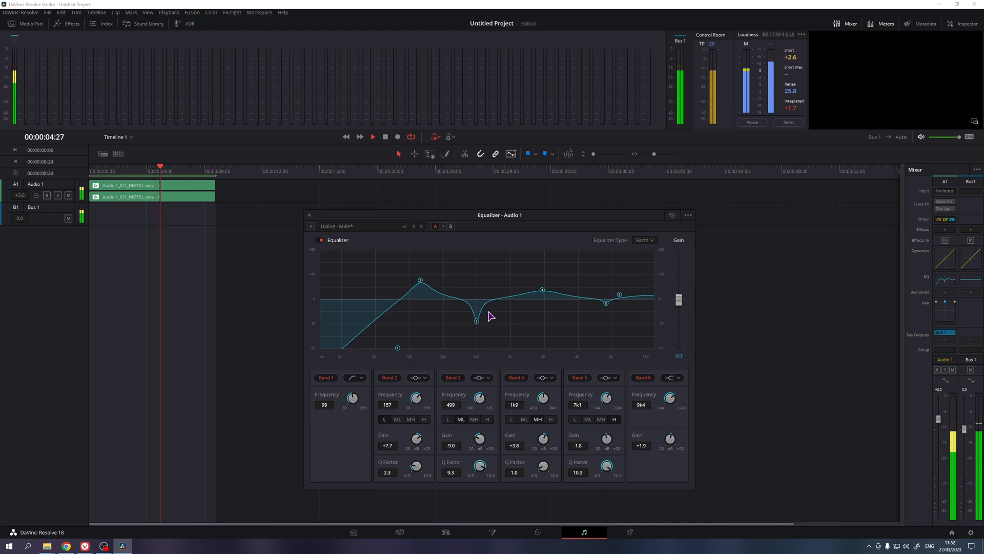
drag(477, 320, 479, 276)
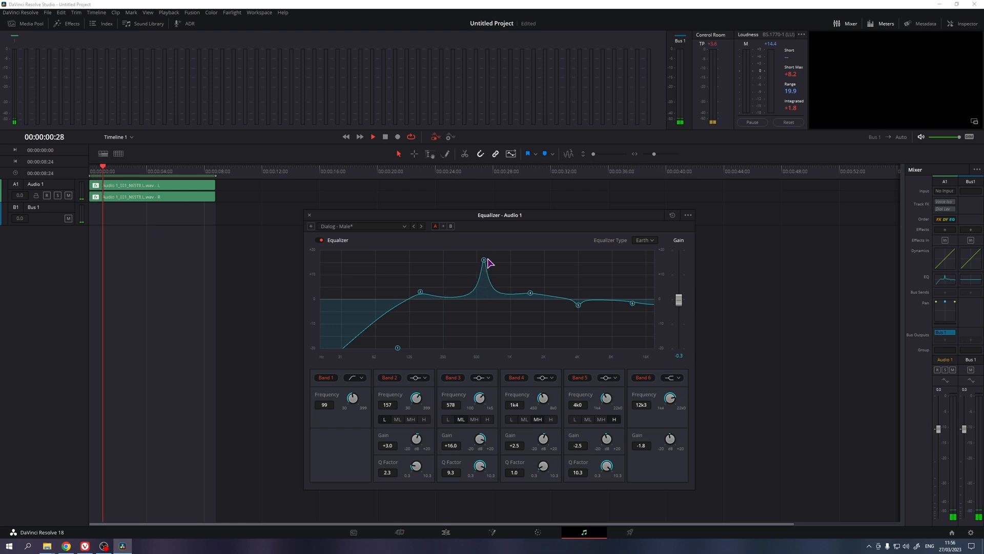
drag(483, 260, 443, 250)
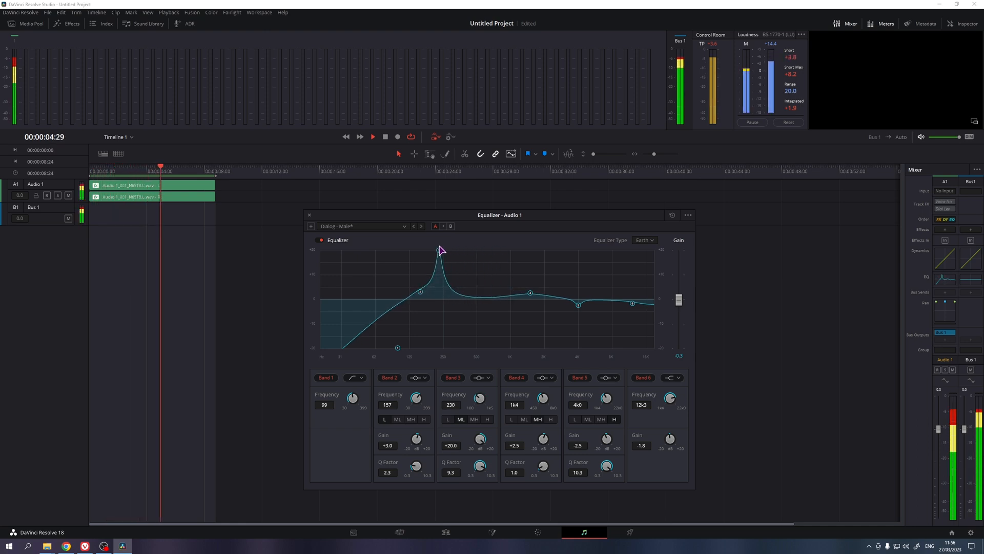
drag(439, 250, 454, 250)
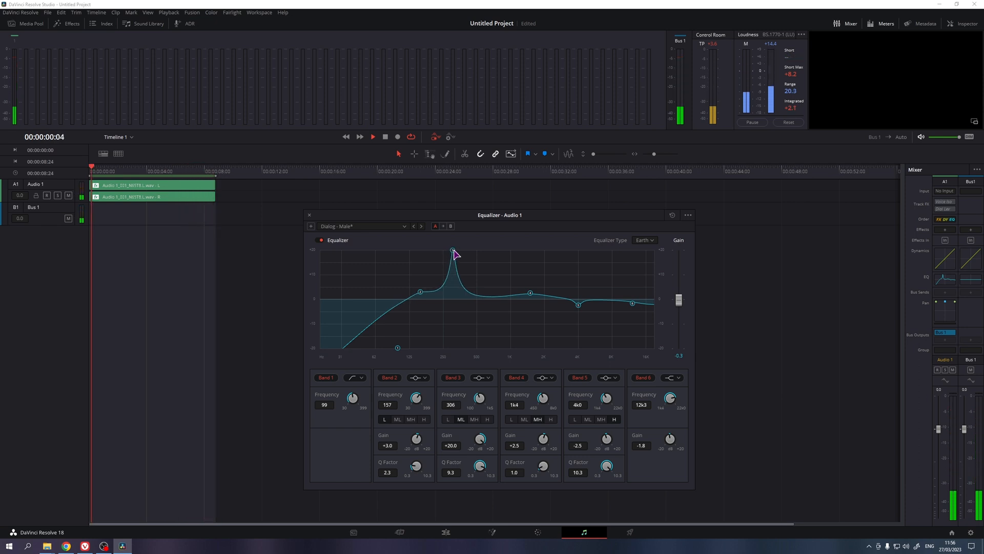
Settle the bands at about -3.2 at 310 Hz, +2.1 at 1 kHz and -2.2 at 4.1 kHz
click(373, 136)
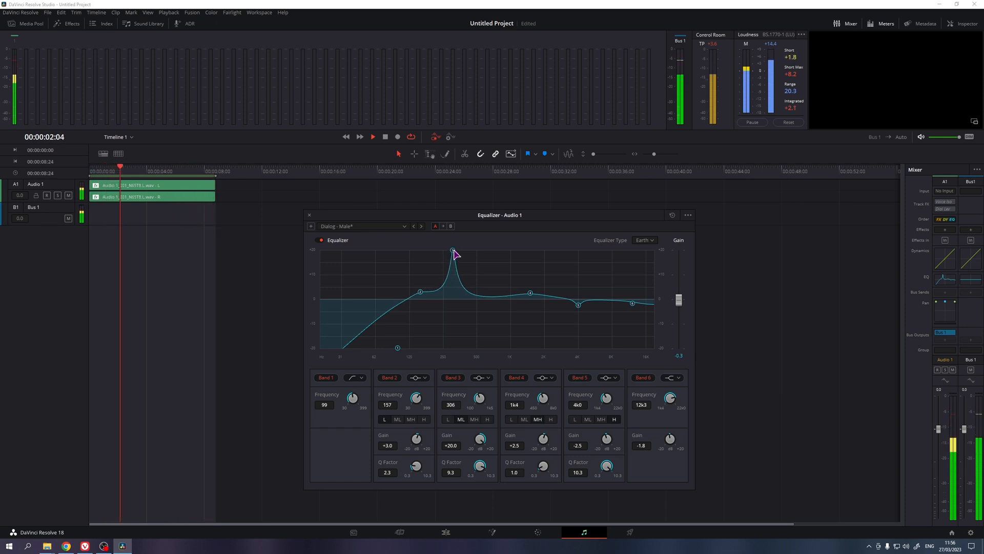
drag(452, 251, 453, 302)
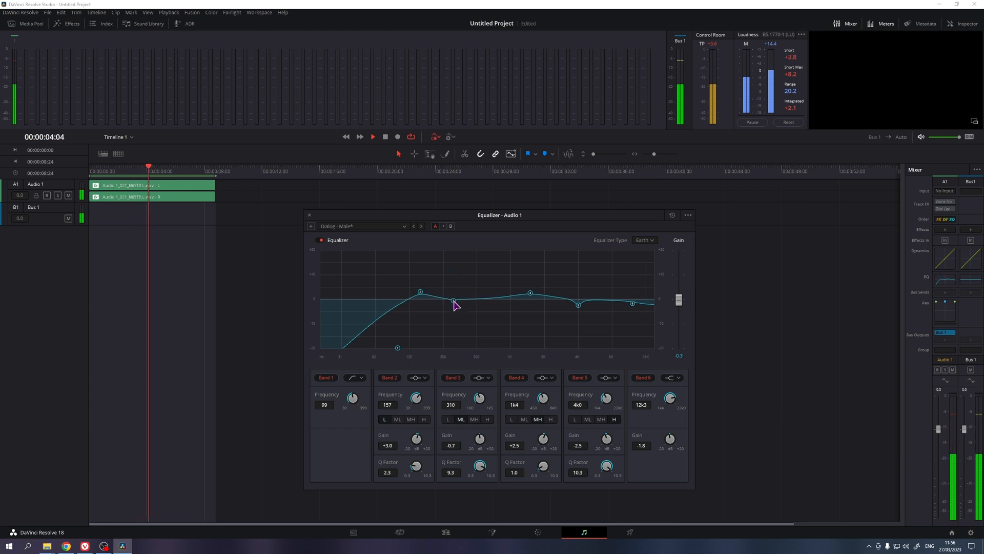
drag(453, 301, 453, 312)
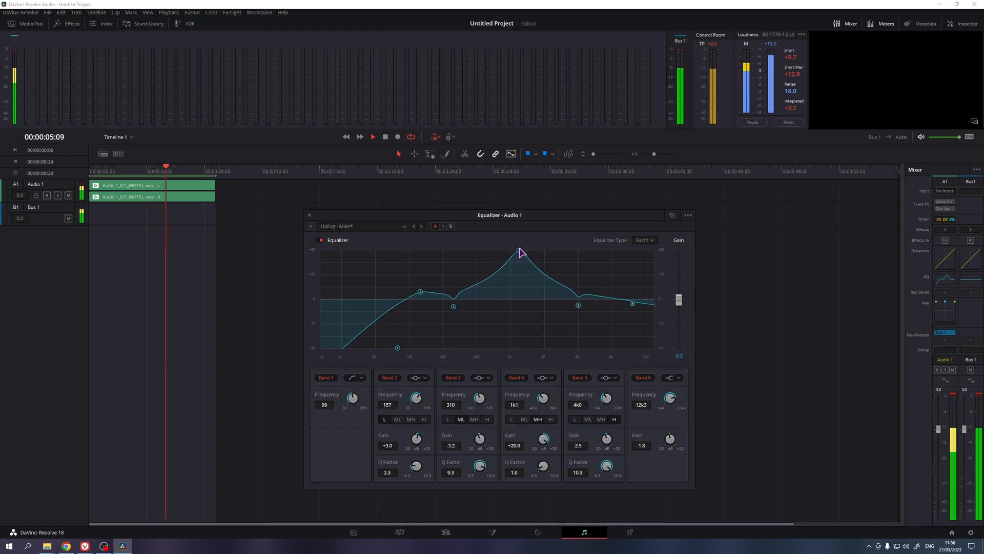
drag(520, 251, 512, 284)
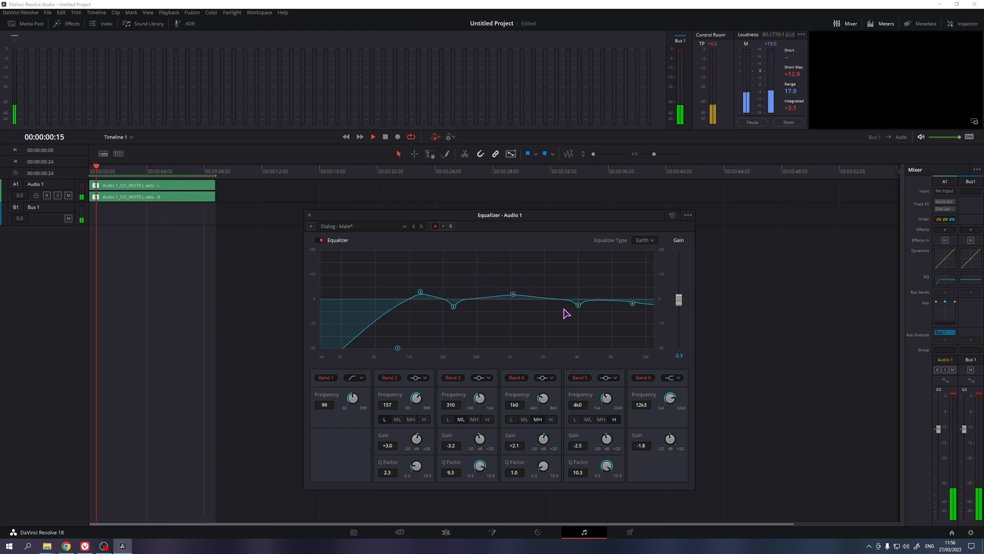
drag(576, 305, 576, 250)
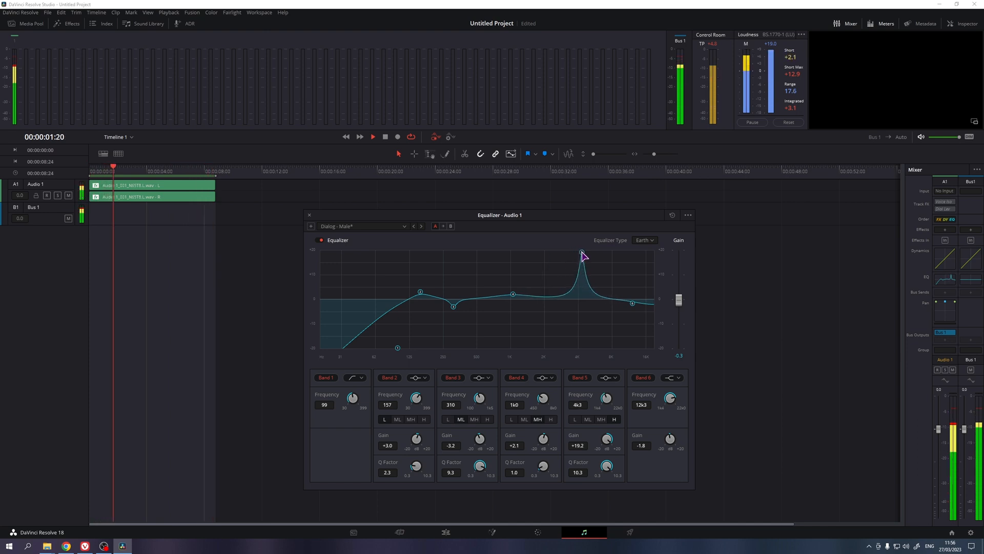
drag(582, 253, 580, 307)
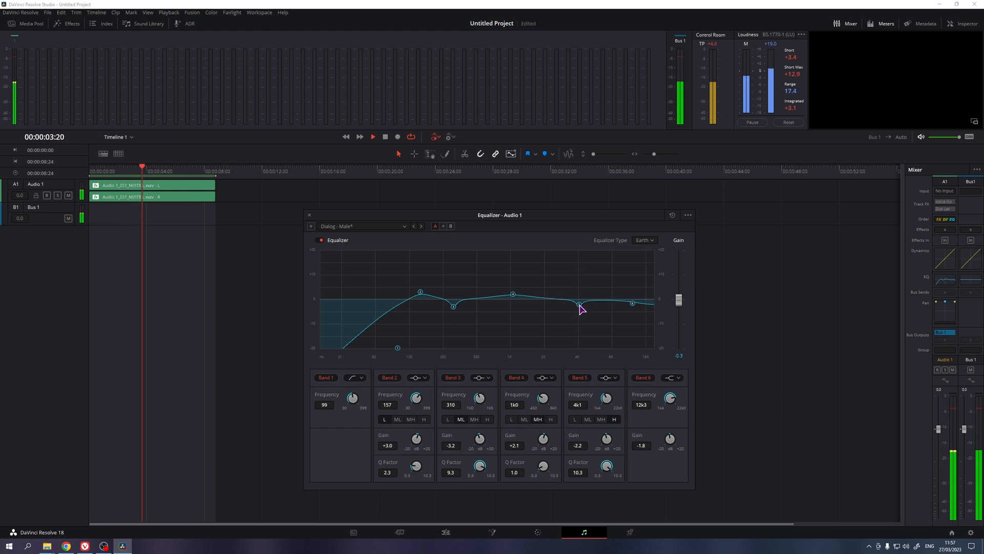